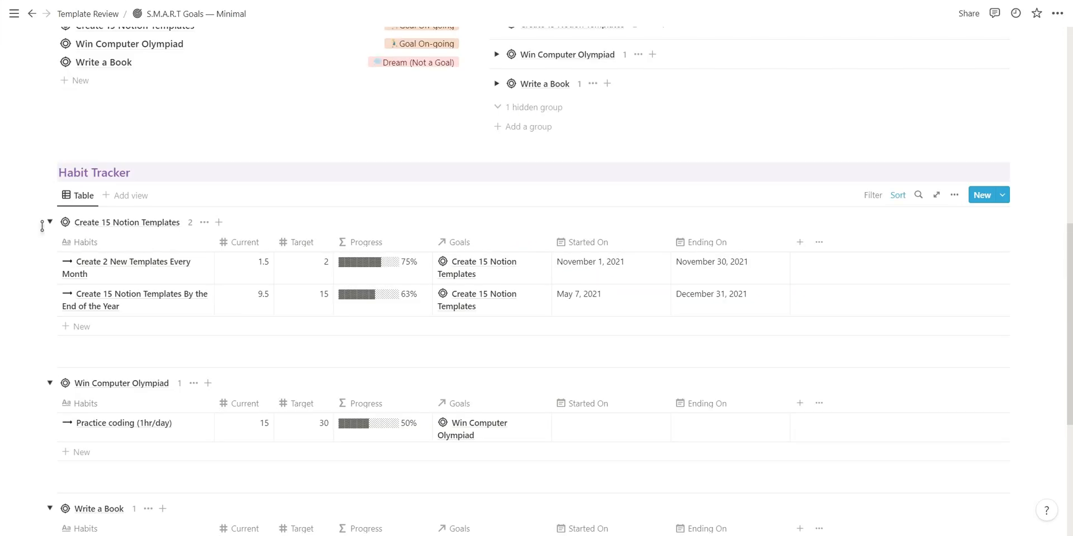
Navigate via the breadcrumbs to the Simple Habit Tracker's Week 34 page
click(49, 223)
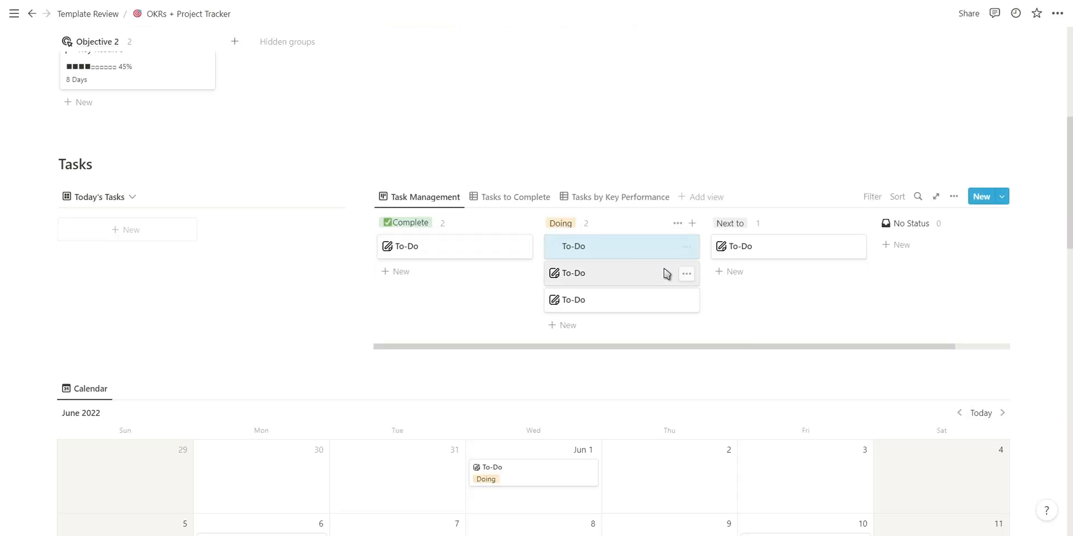
click(516, 196)
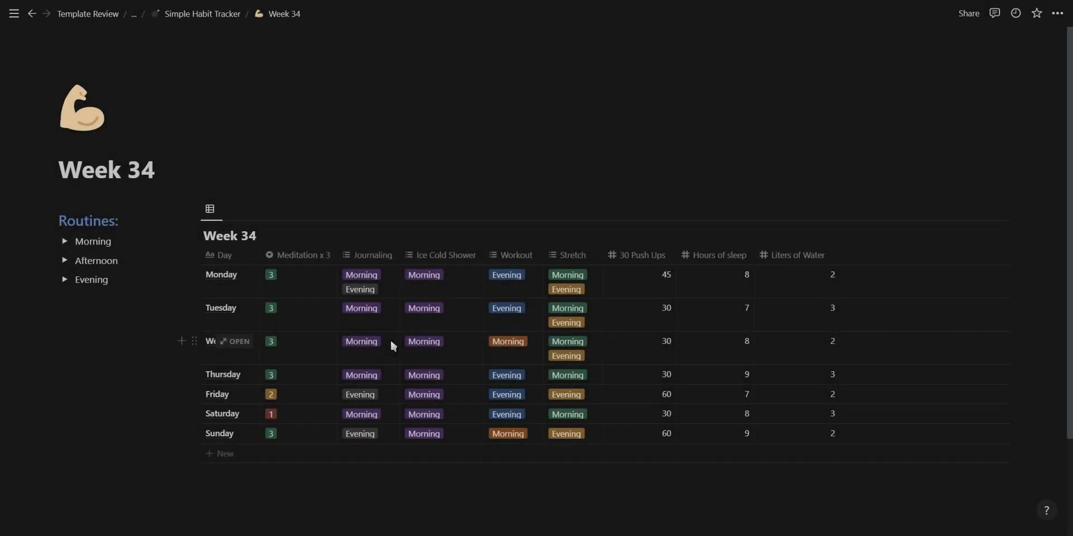
Inspect the Morning routine toggle and the blank Week Number template behind the Add new week button
click(65, 241)
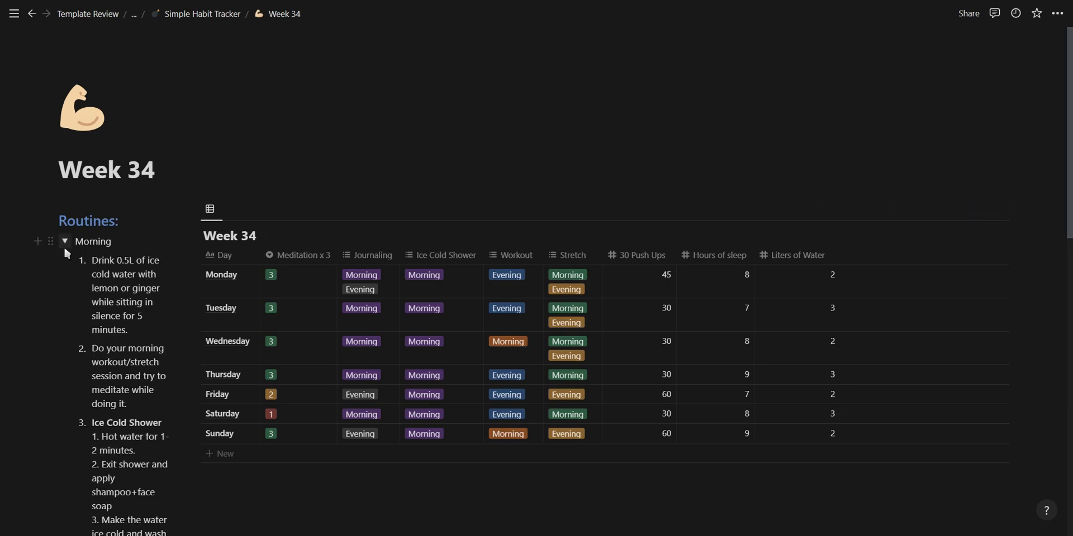
click(65, 241)
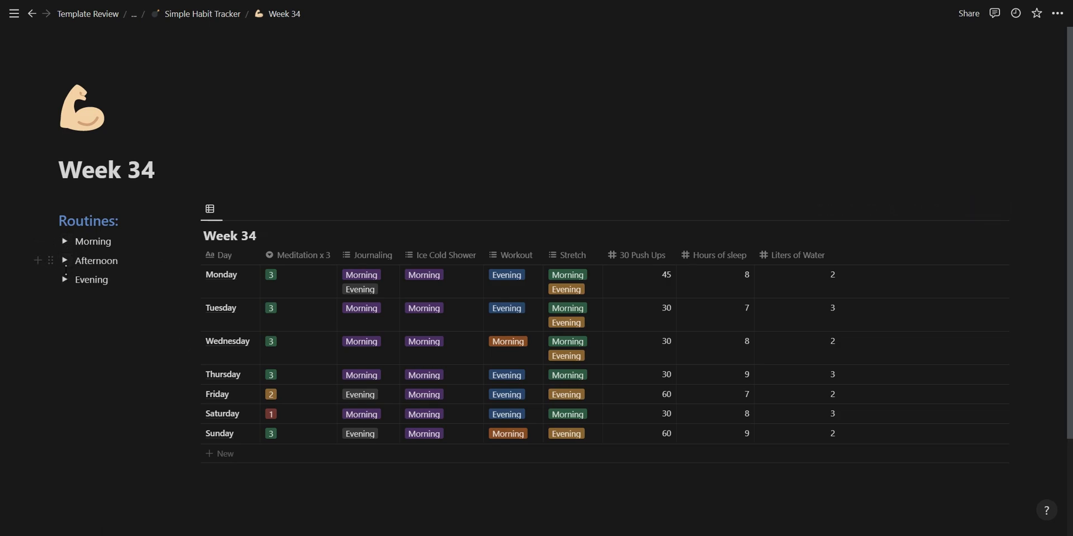
click(203, 14)
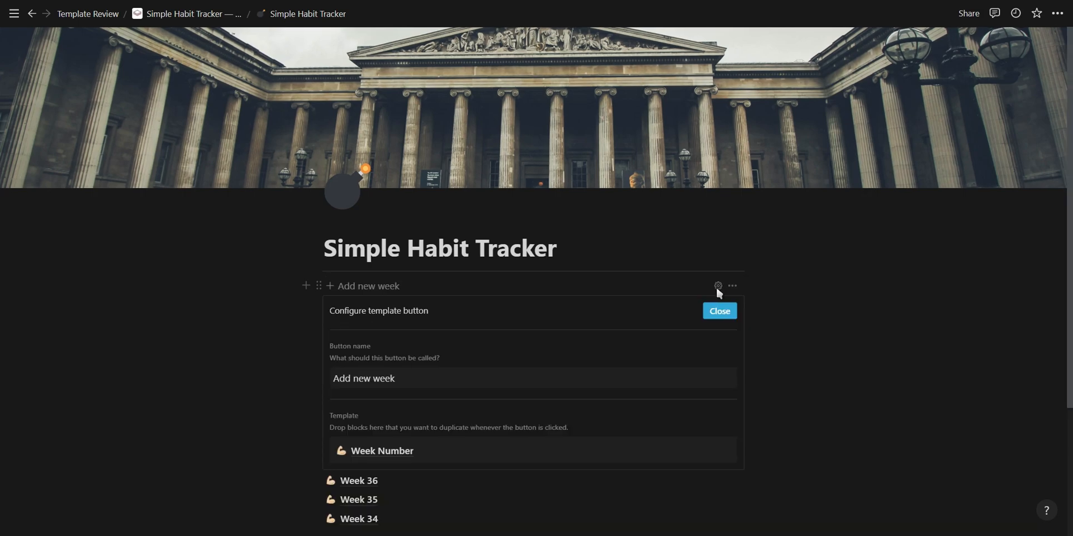
click(381, 450)
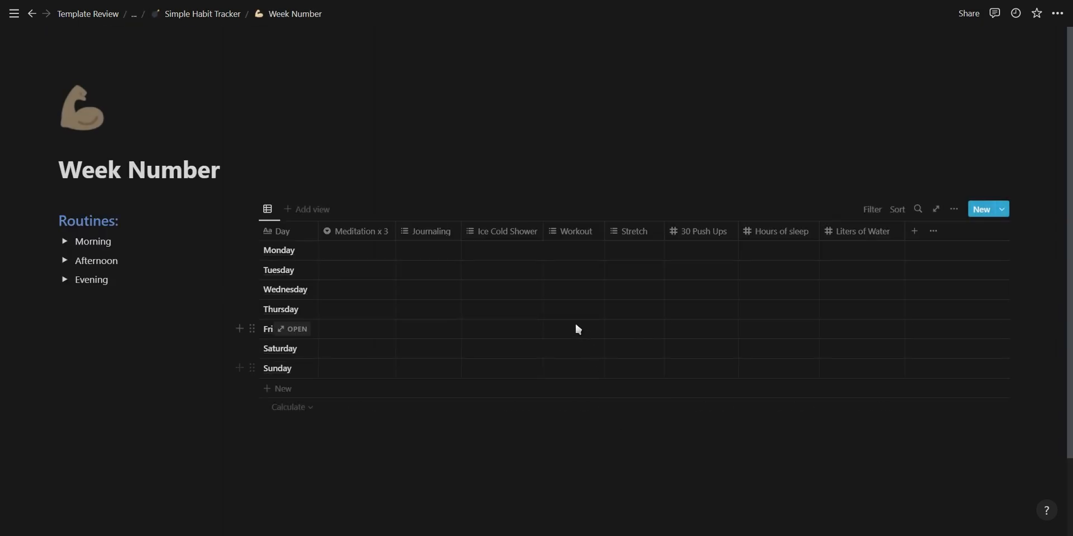
click(65, 242)
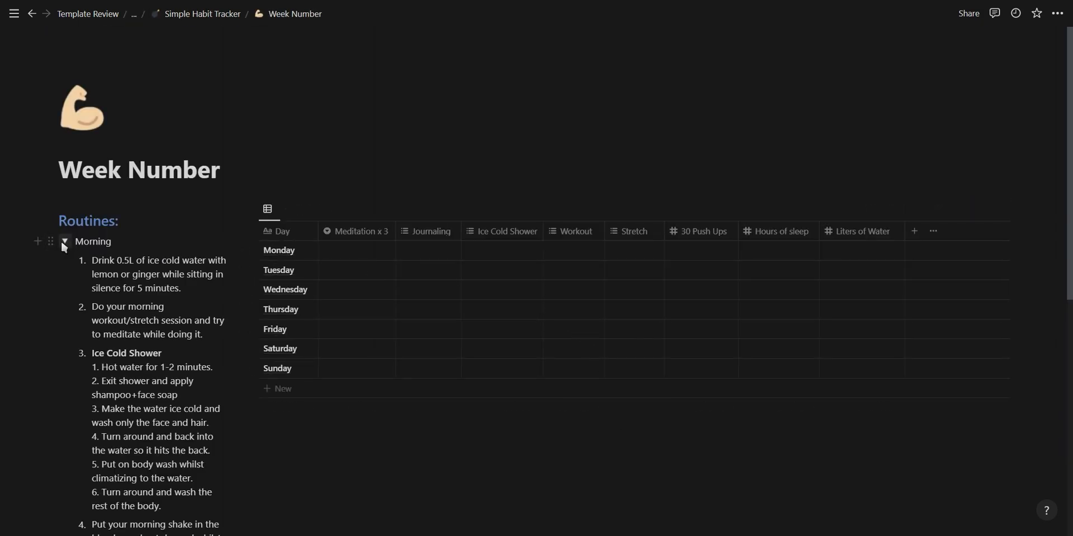
click(65, 241)
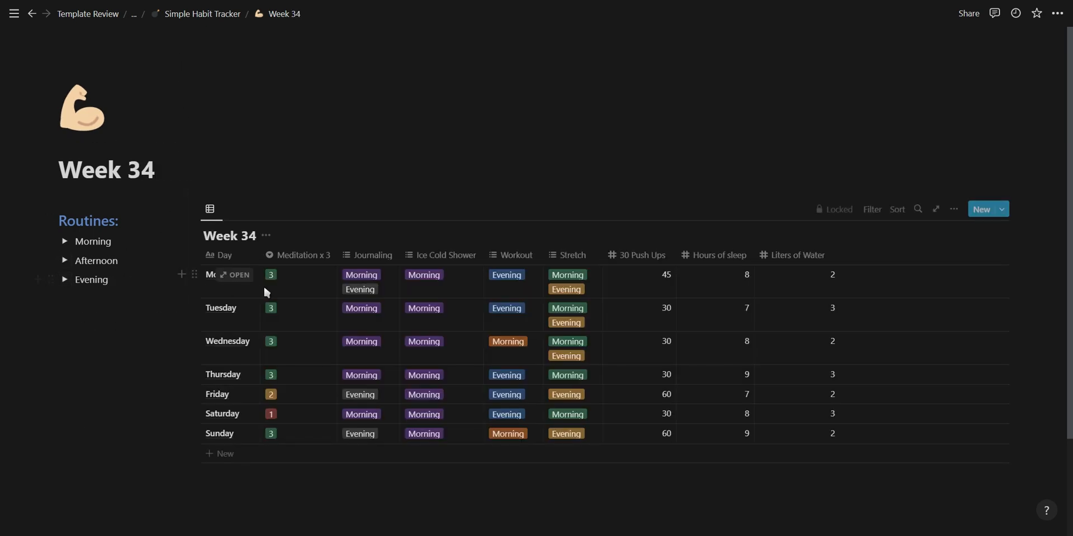
Set Monday Meditation to 2 and Tuesday Ice Cold Shower to Evening, then go back to the tracker
click(297, 275)
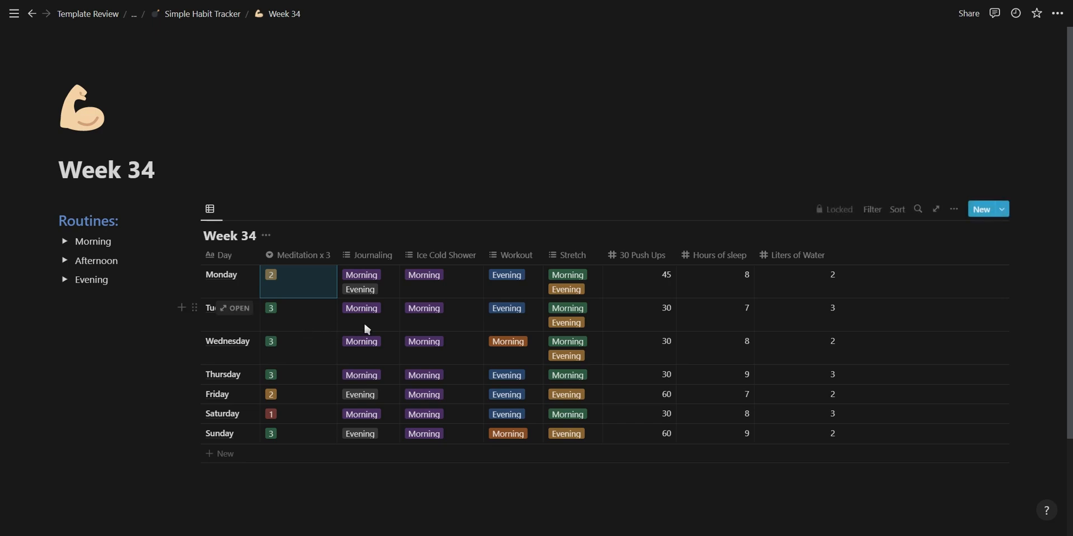
click(441, 308)
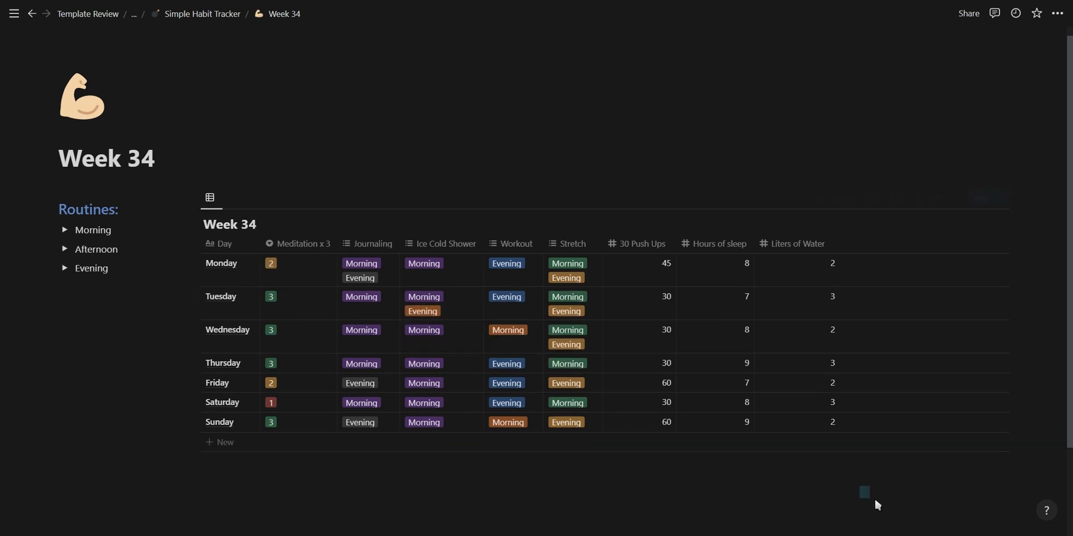
click(183, 14)
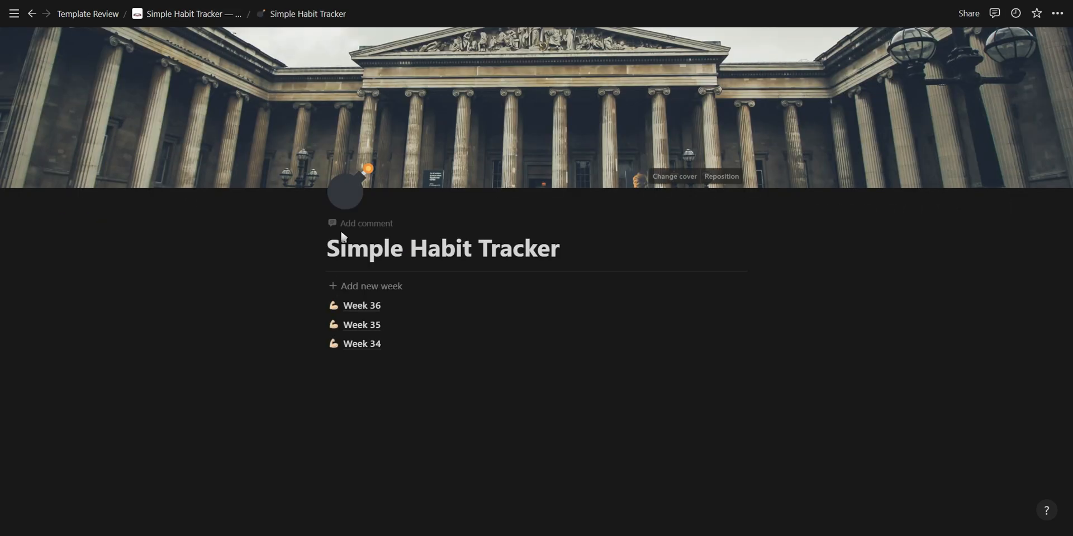
Add a new week page named Week 37 and open it
click(371, 286)
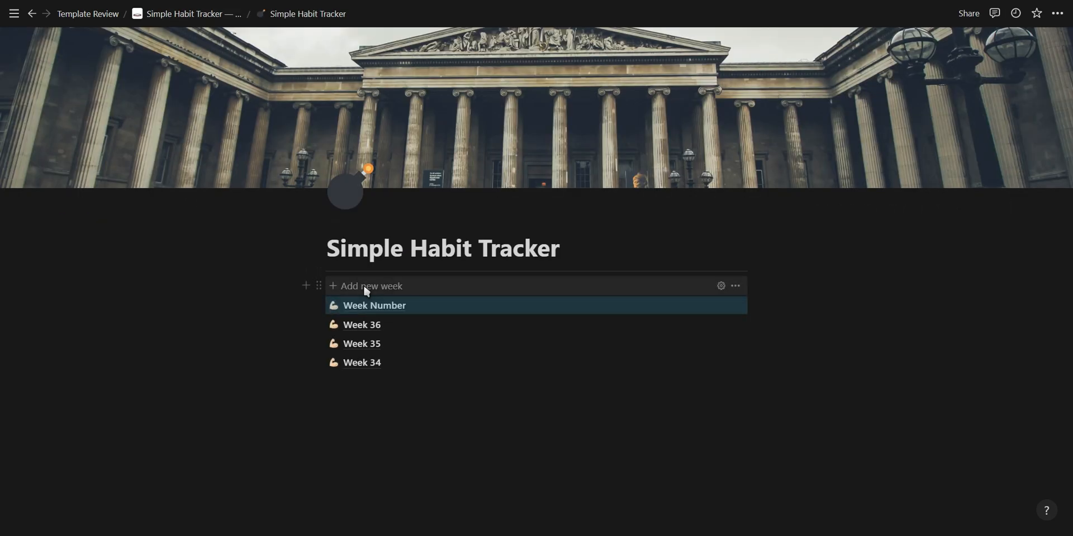
right_click(375, 305)
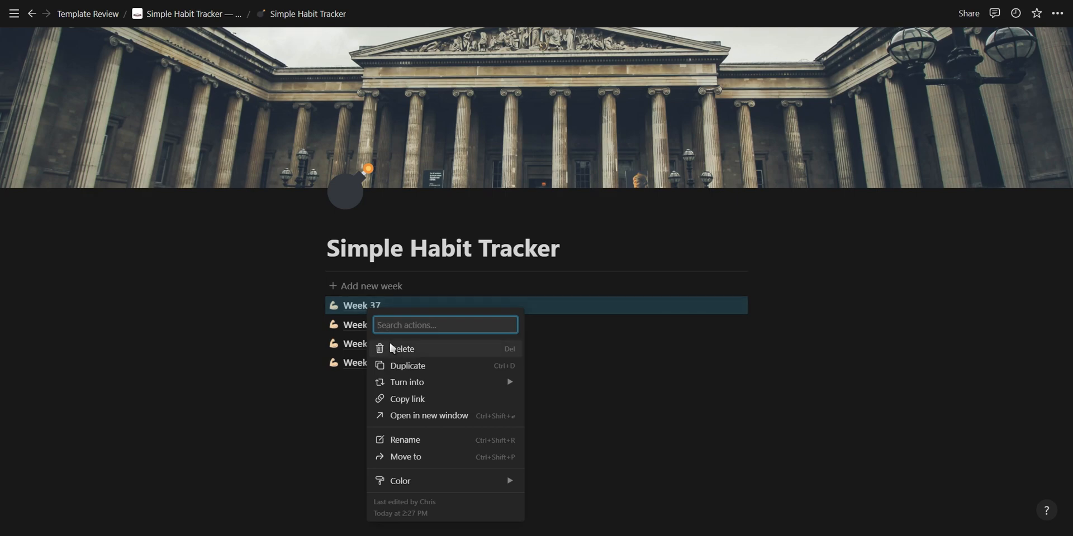
click(404, 349)
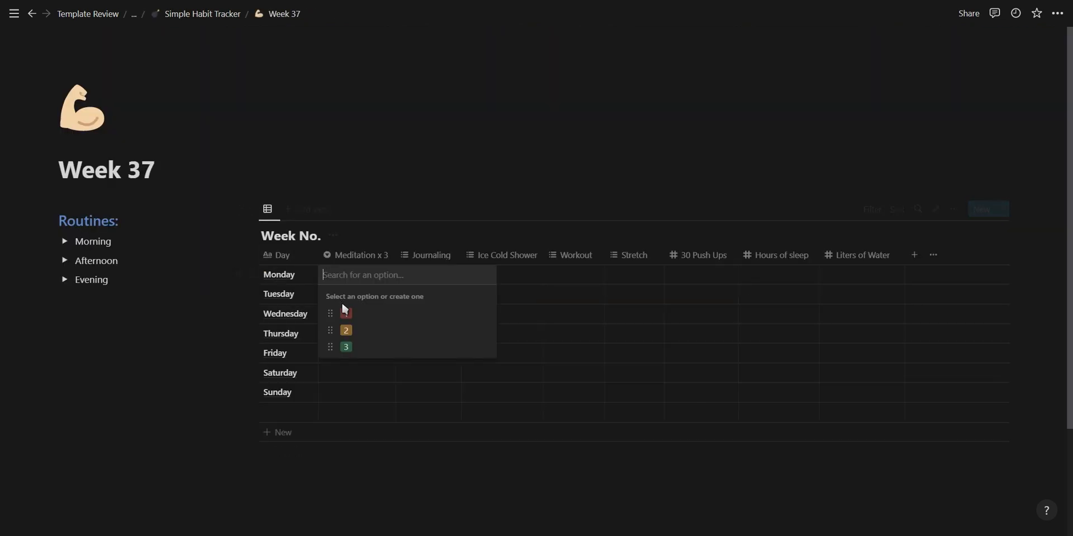
Set Monday's meditation to 3 and journaling to Evening, then move on to the Travel Hub template
click(345, 346)
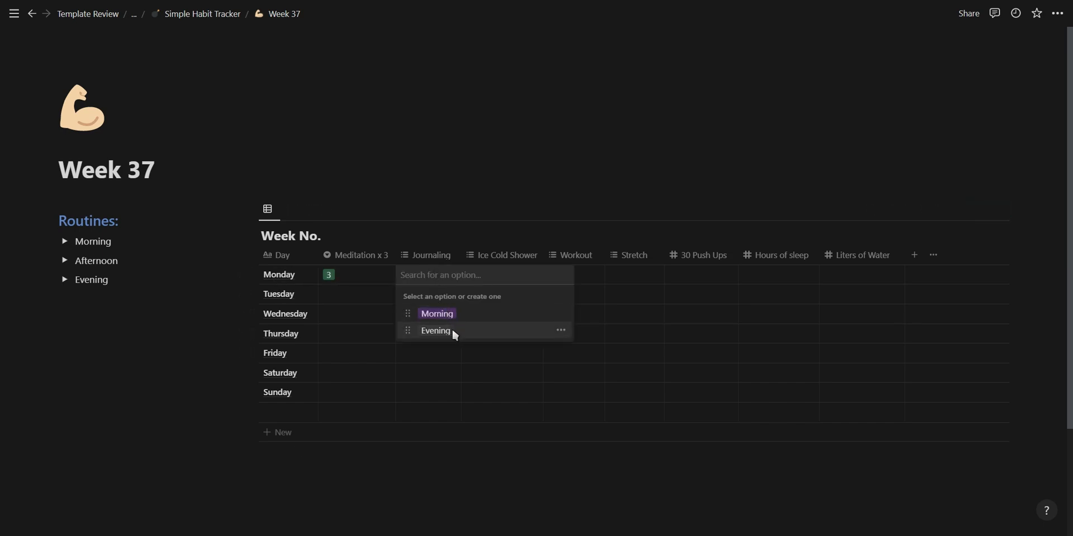
click(434, 331)
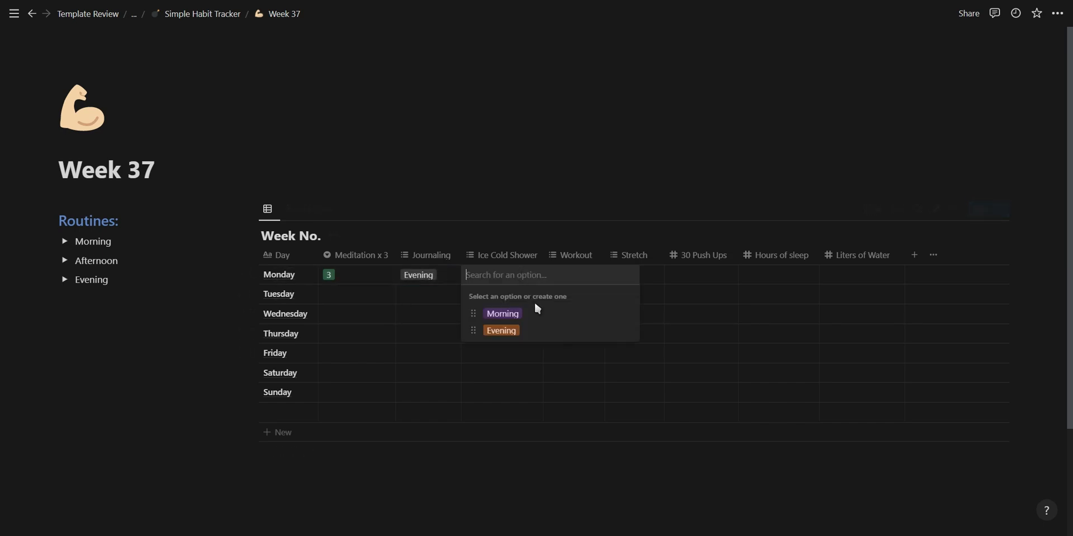
click(502, 313)
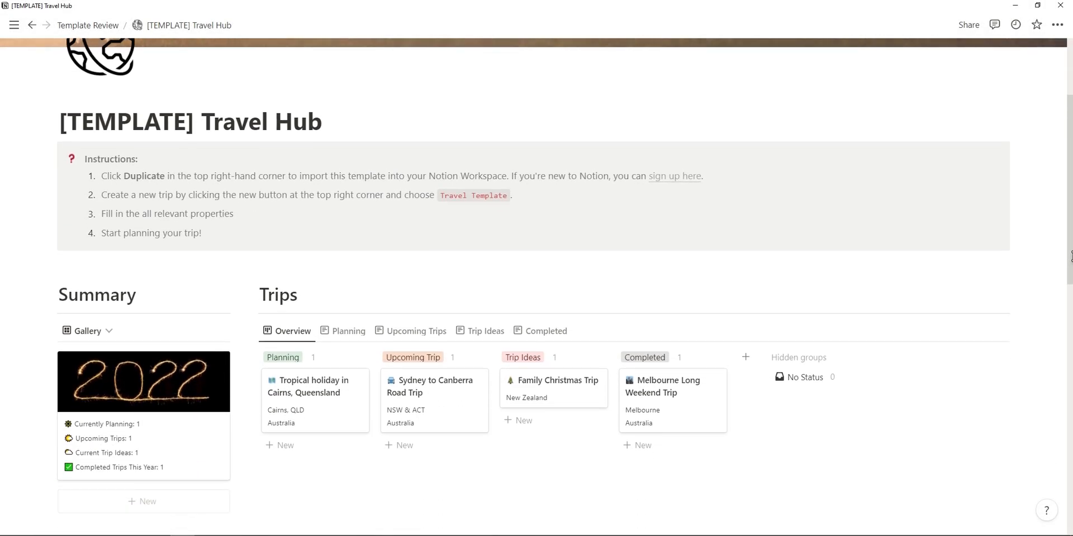
Browse the Travel Hub and the Tropical holiday in Cairns trip card
click(144, 382)
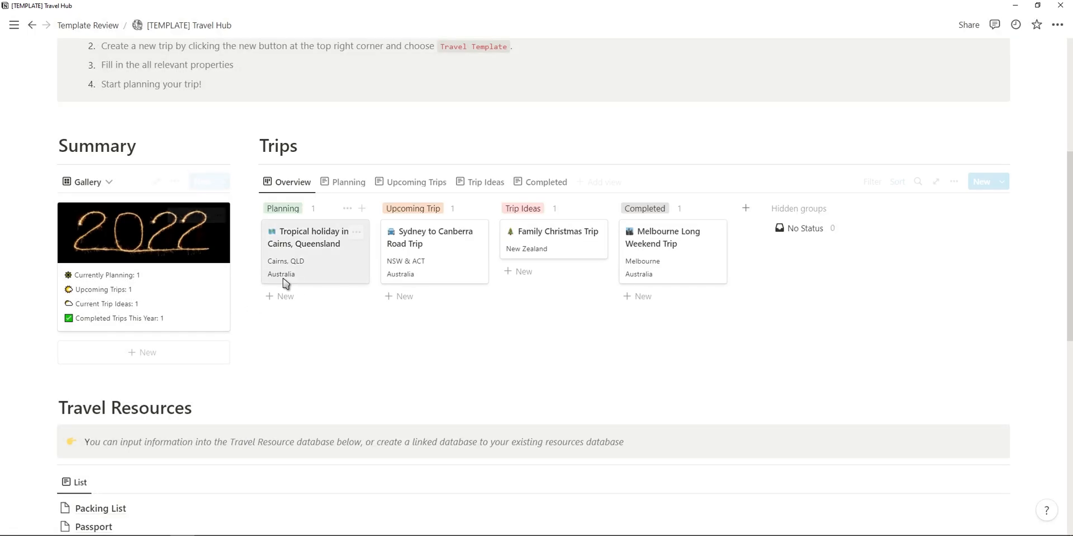
click(310, 237)
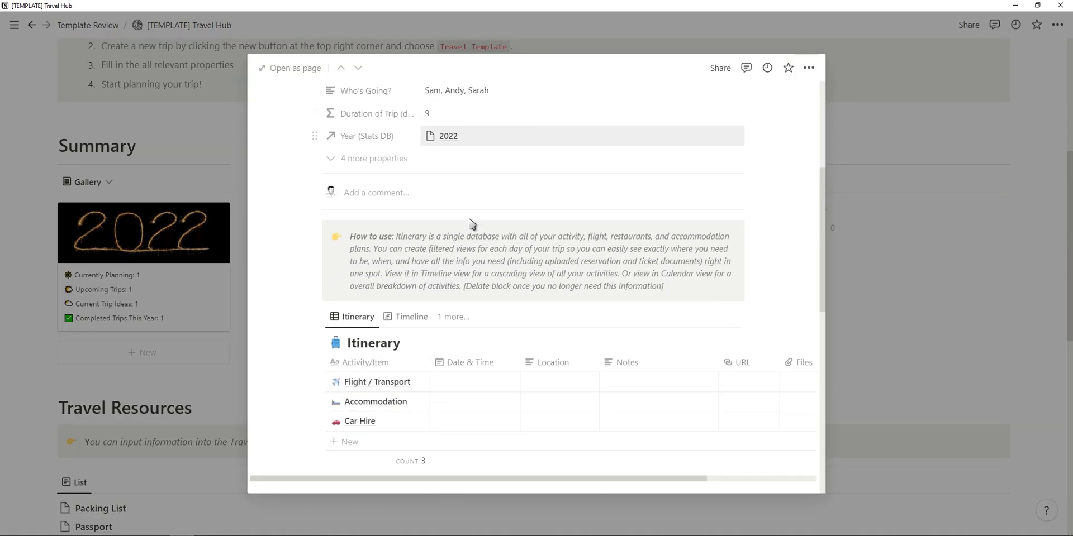
scroll(down, 3)
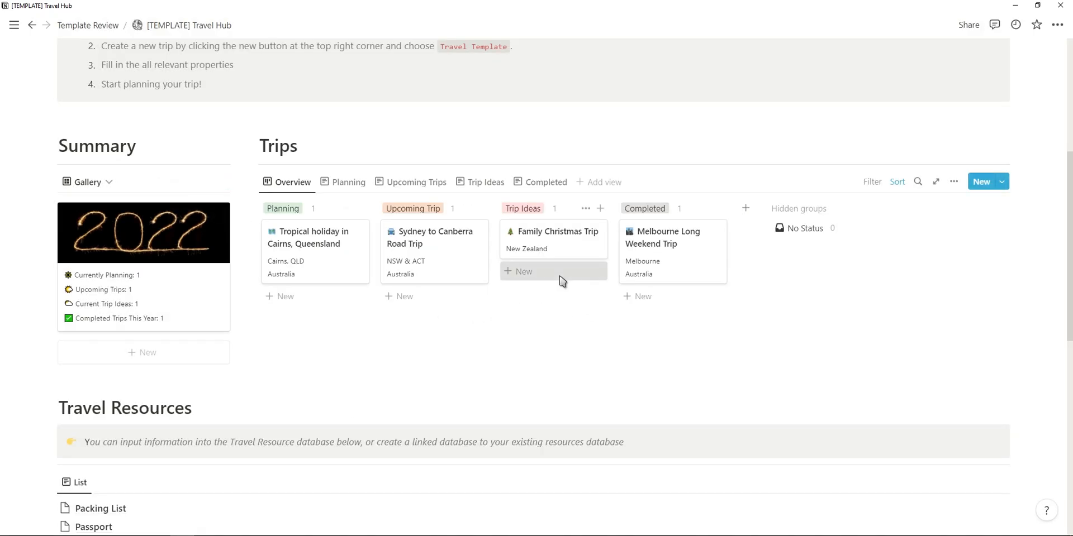
Create a new Trip Idea from the Travel Template and review its contents
click(523, 271)
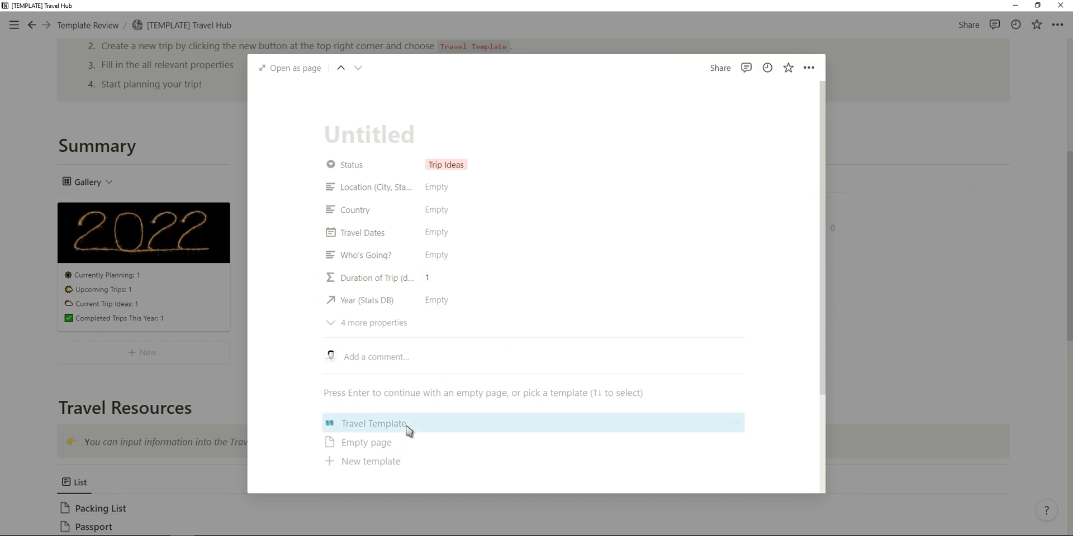
click(373, 422)
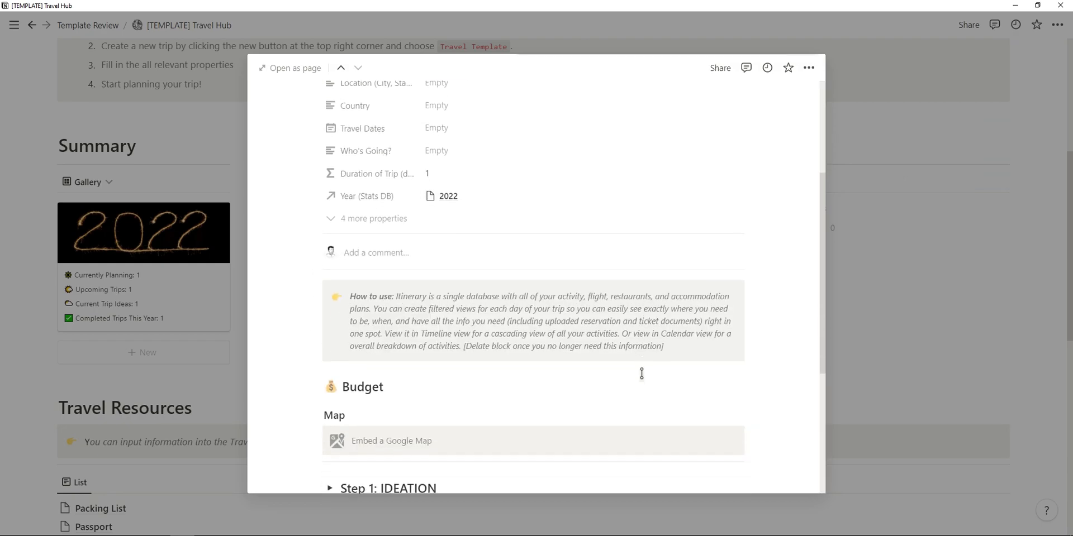
scroll(down, 3)
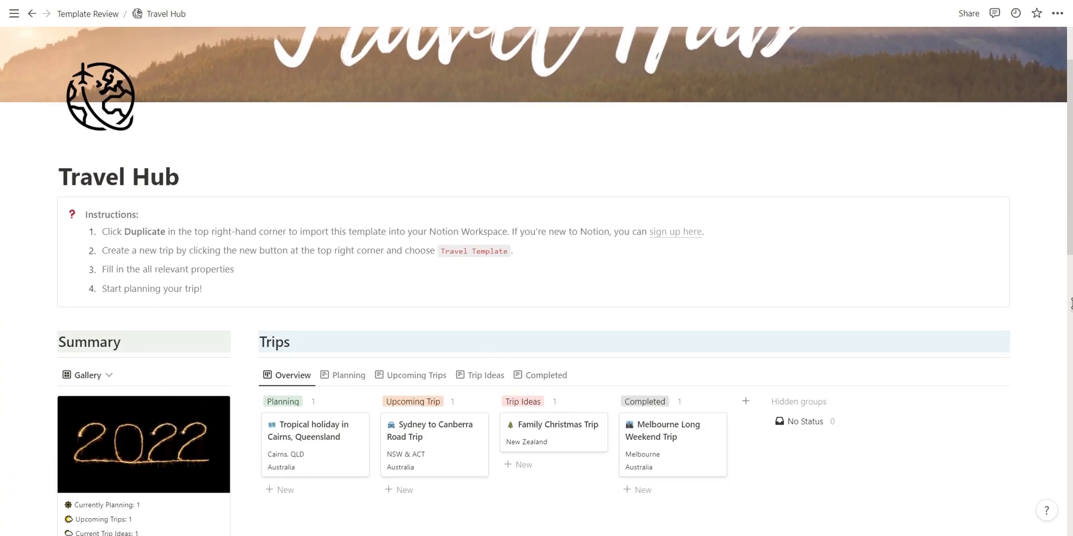
scroll(down, 3)
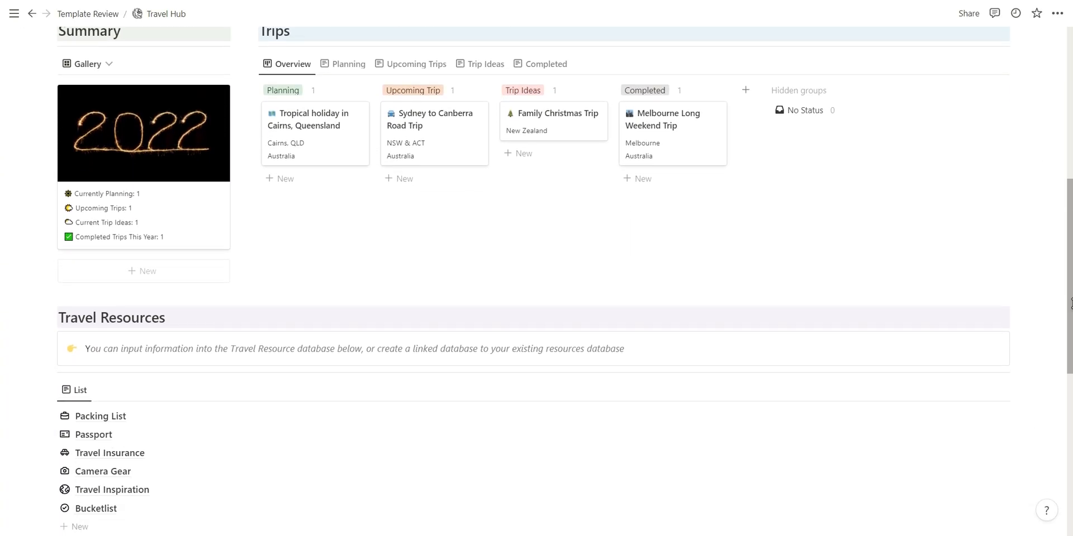
scroll(down, 3)
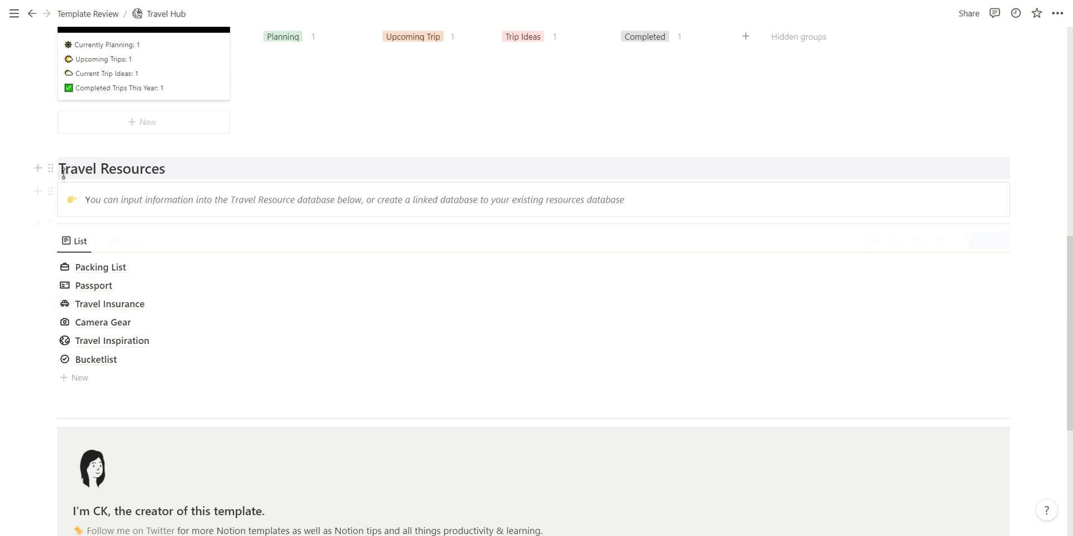
scroll(up, 3)
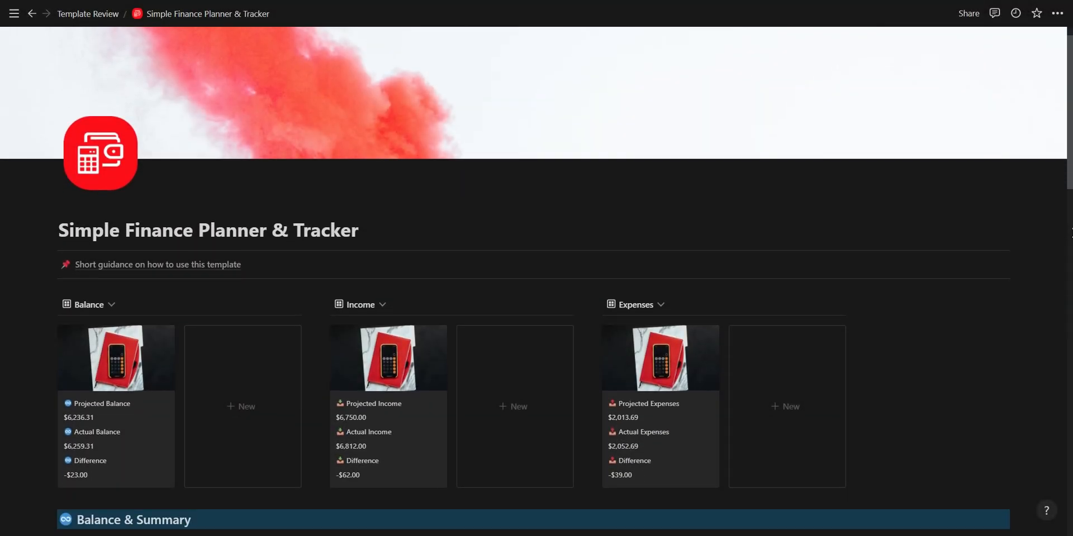
Read the Finance Planner usage guide, including the FAQ on adding Source or Category tags
scroll(down, 3)
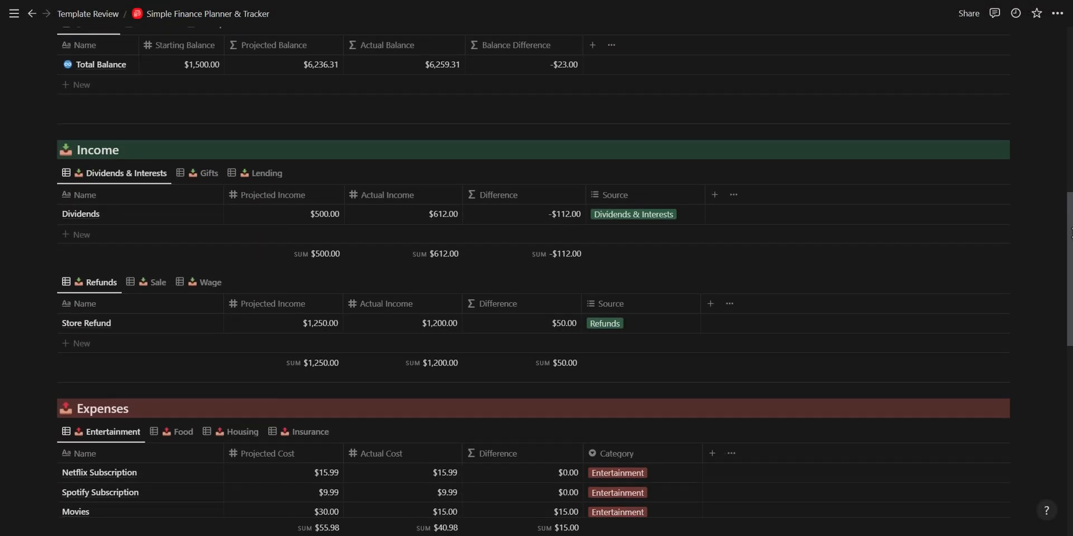
scroll(down, 3)
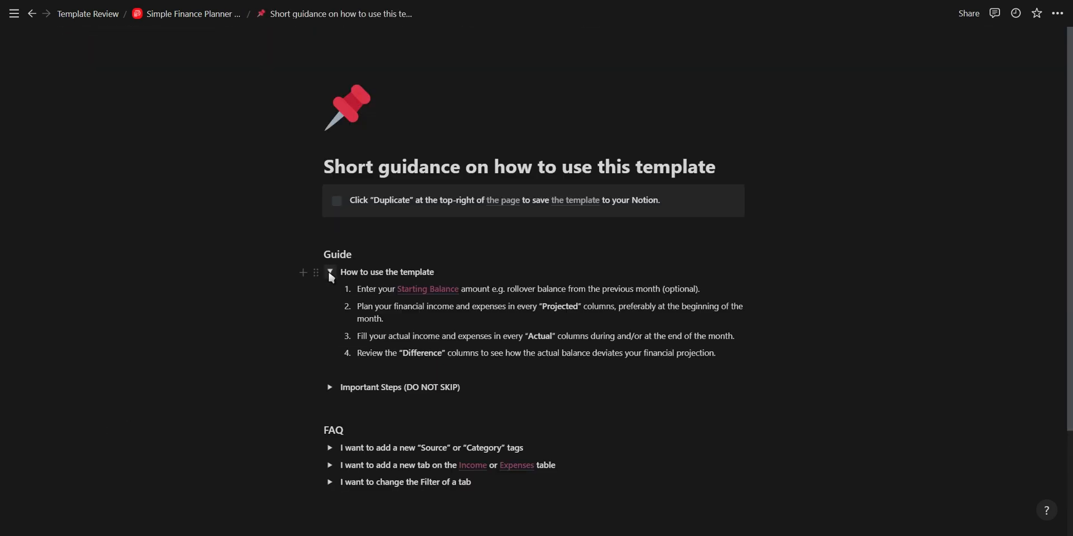
click(330, 272)
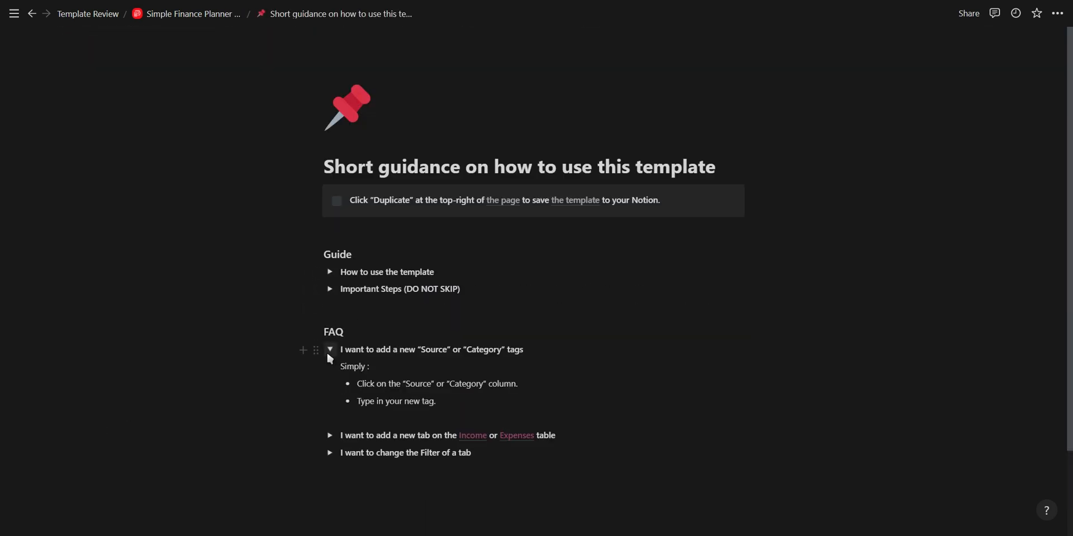
click(329, 350)
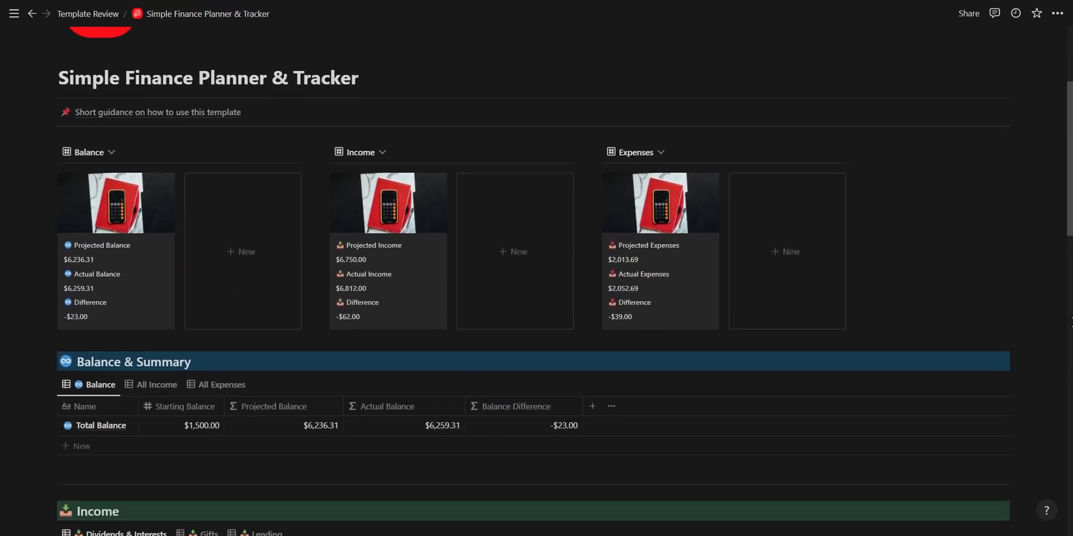
Review the income and expense tables with the Lending income view shown
scroll(down, 3)
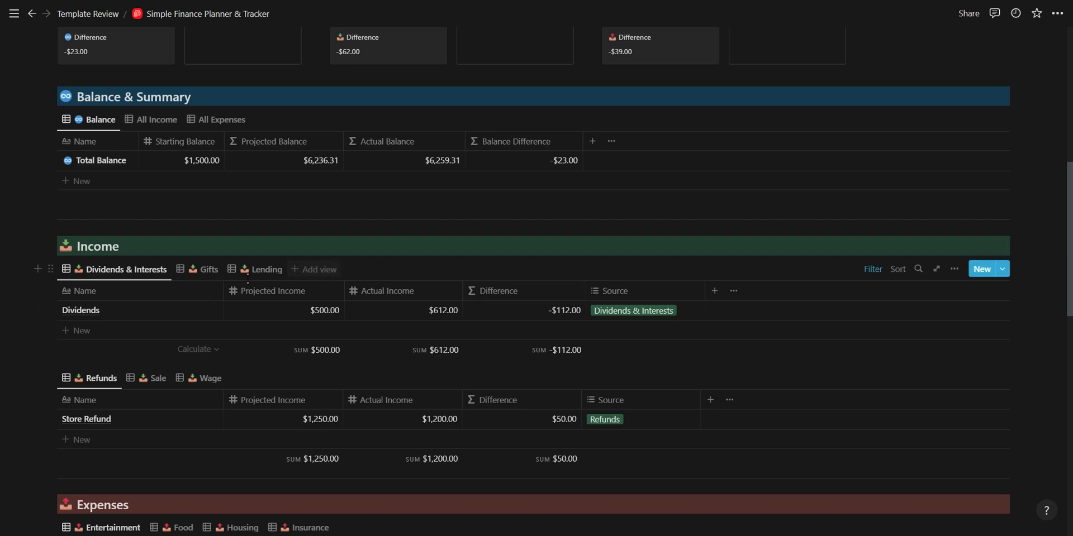
click(266, 269)
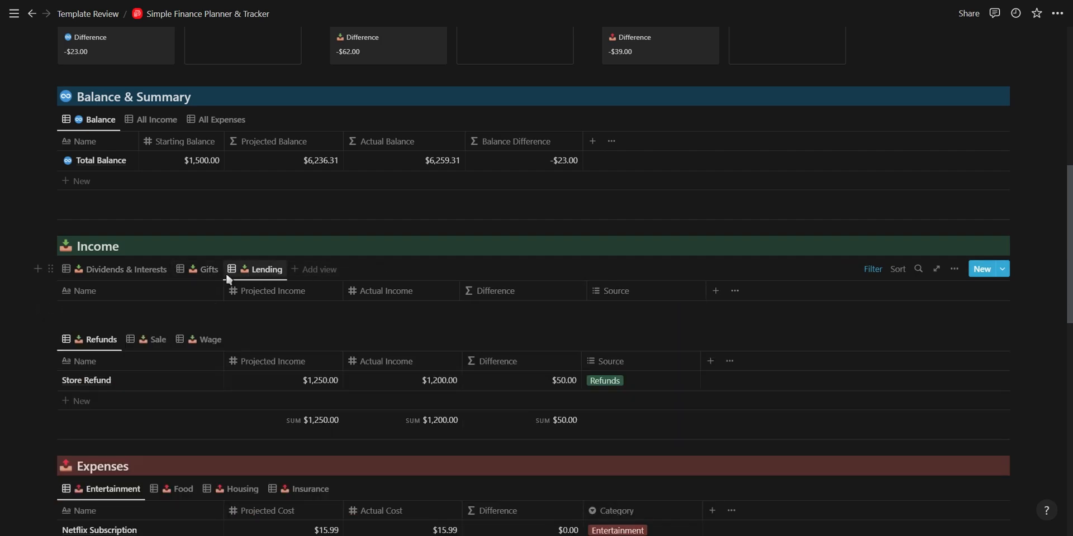
scroll(down, 3)
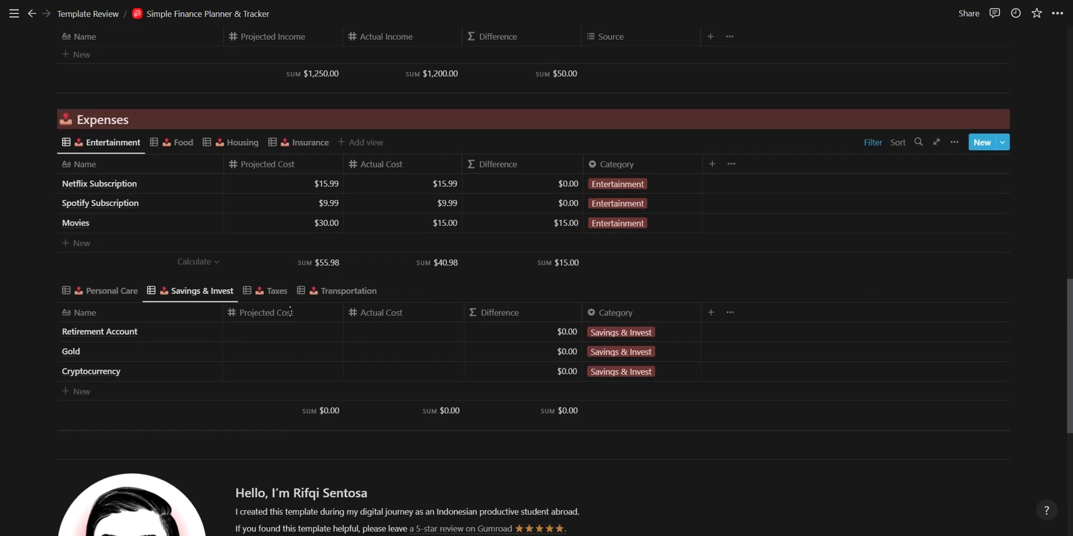
scroll(up, 3)
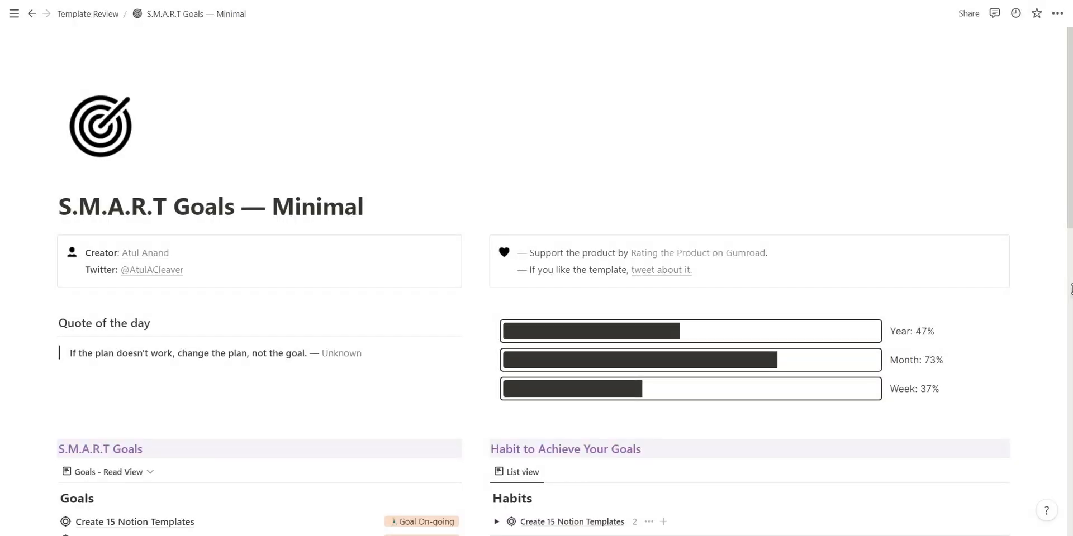
Expand the habit groups and open the Write 500 Words Each Day habit
scroll(down, 3)
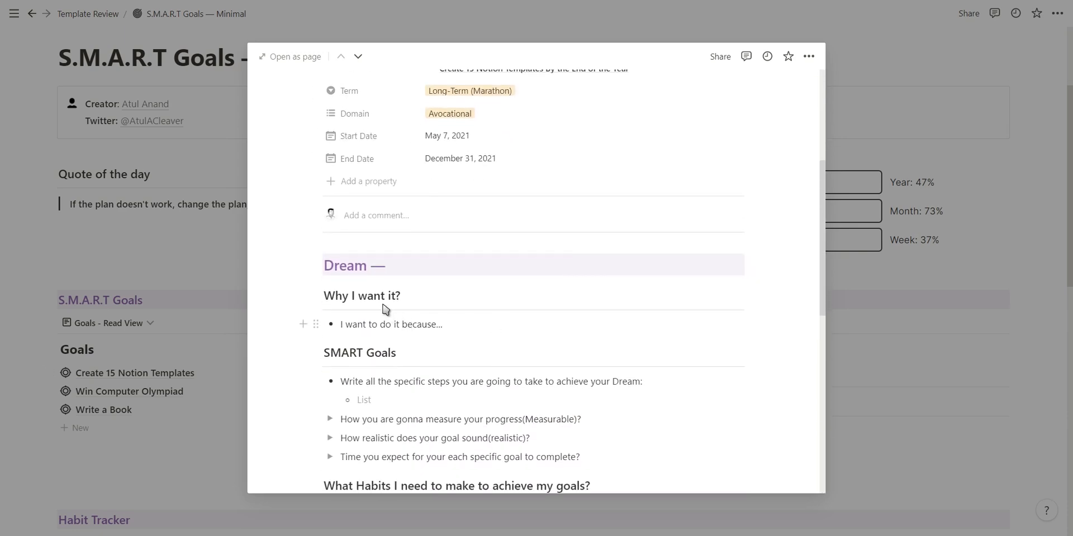
scroll(down, 3)
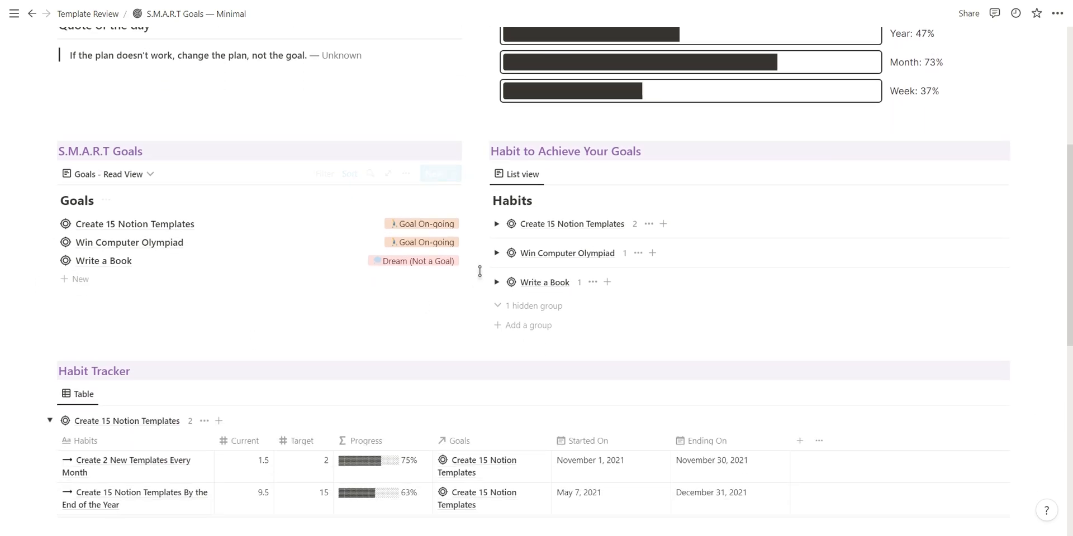
click(497, 223)
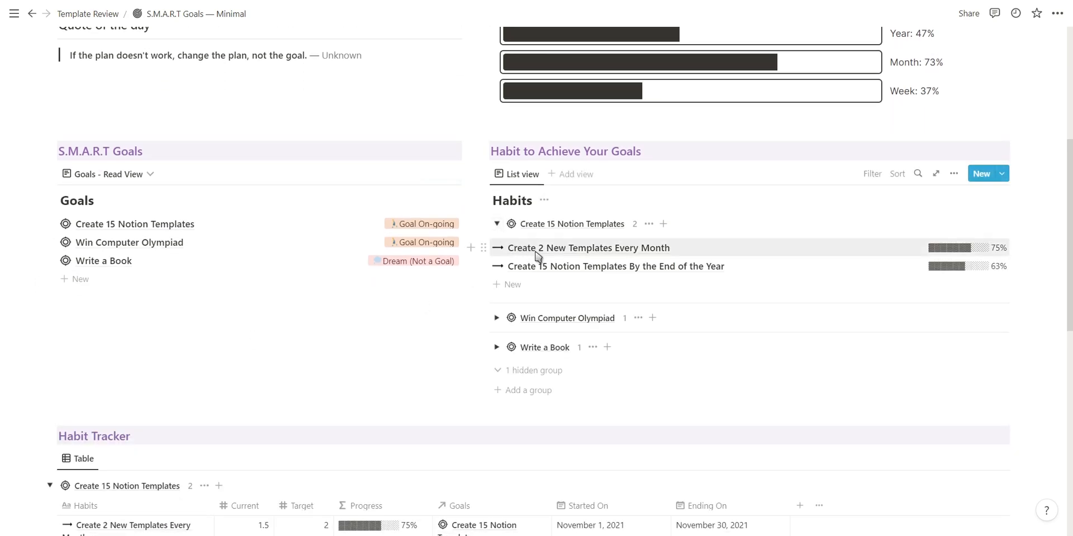
scroll(down, 3)
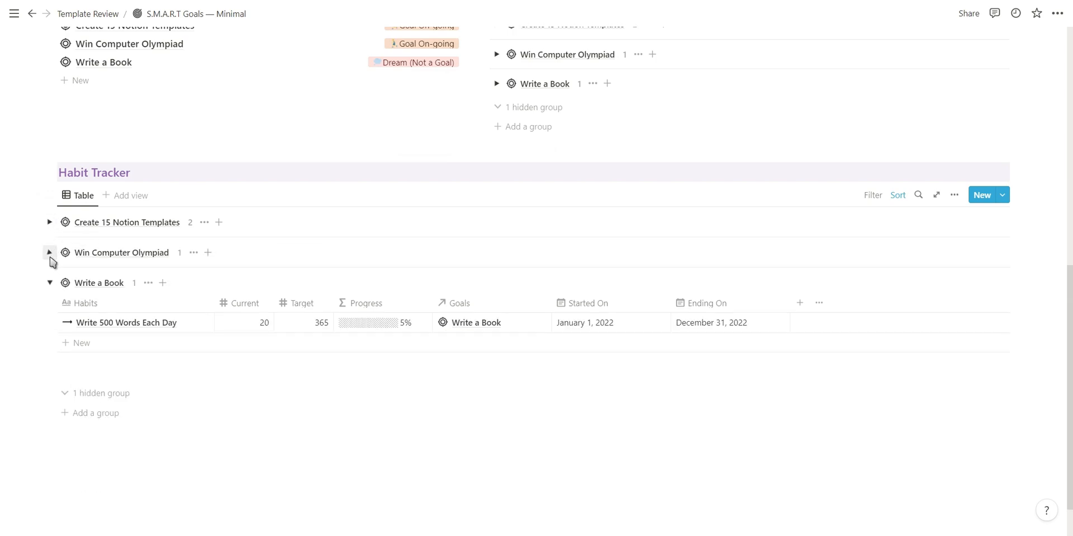
click(244, 322)
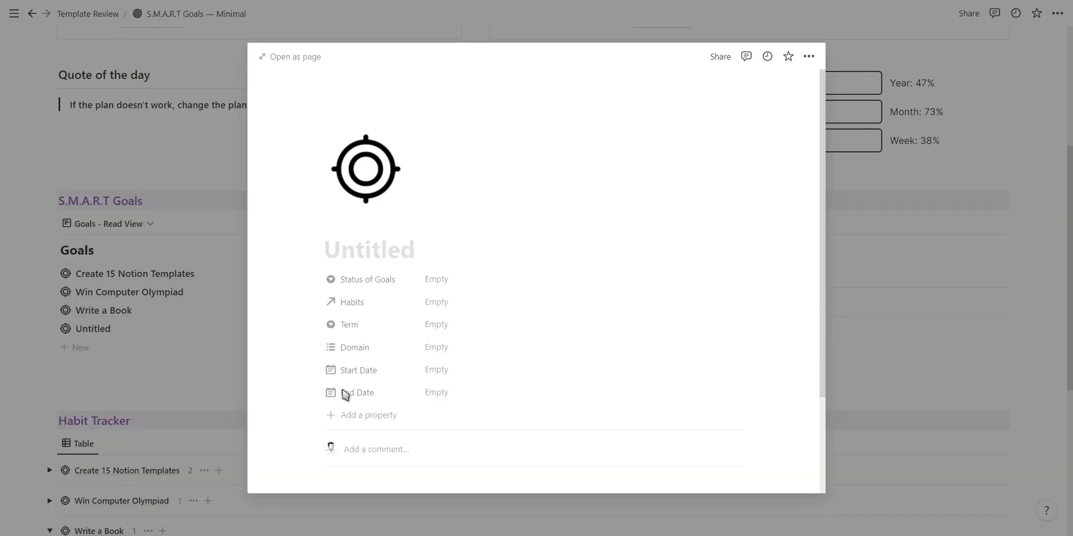
Set the writing habit's Current and Target to 200 so it shows complete
scroll(down, 3)
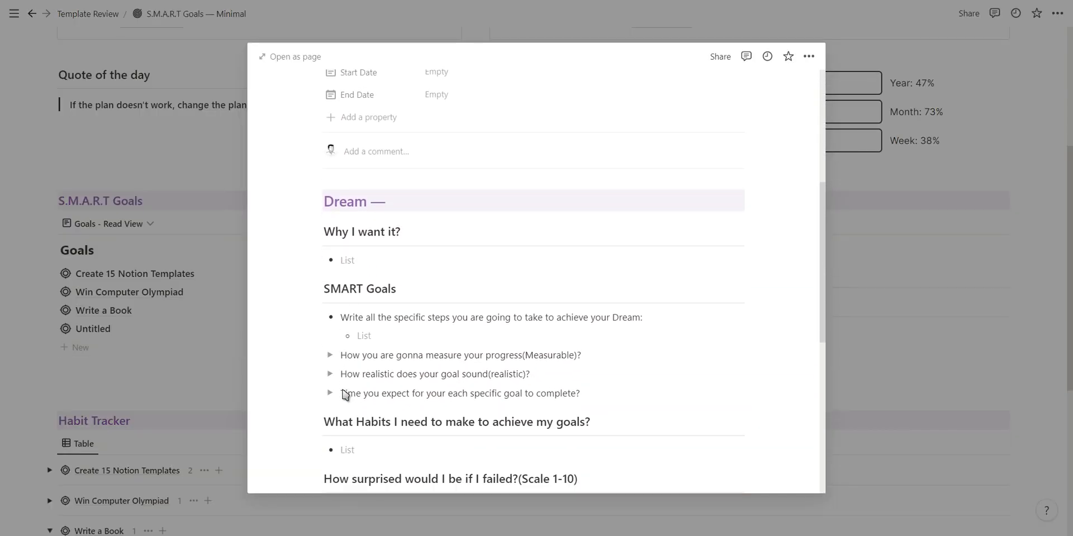
scroll(down, 3)
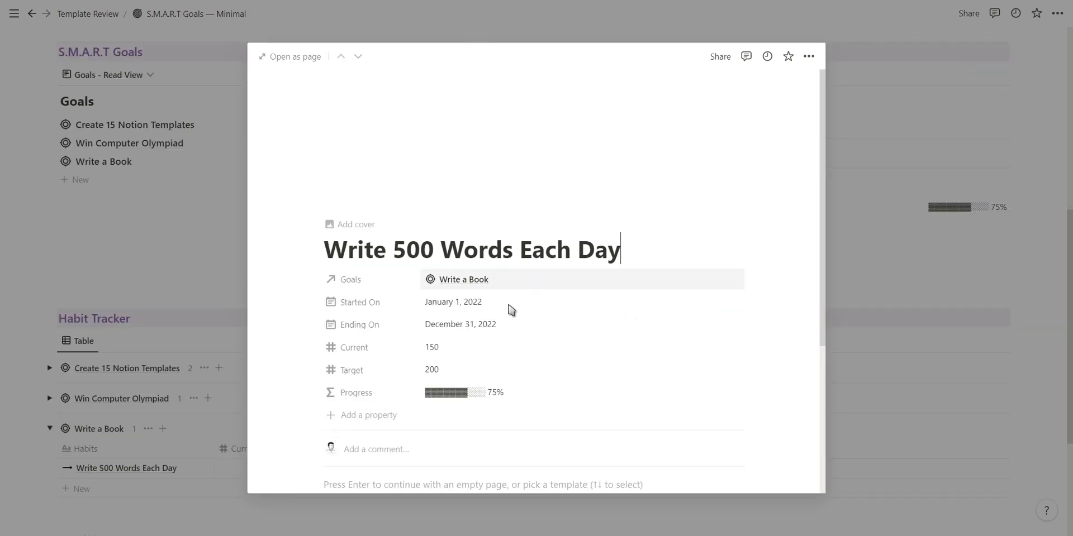
click(432, 347)
text(200)
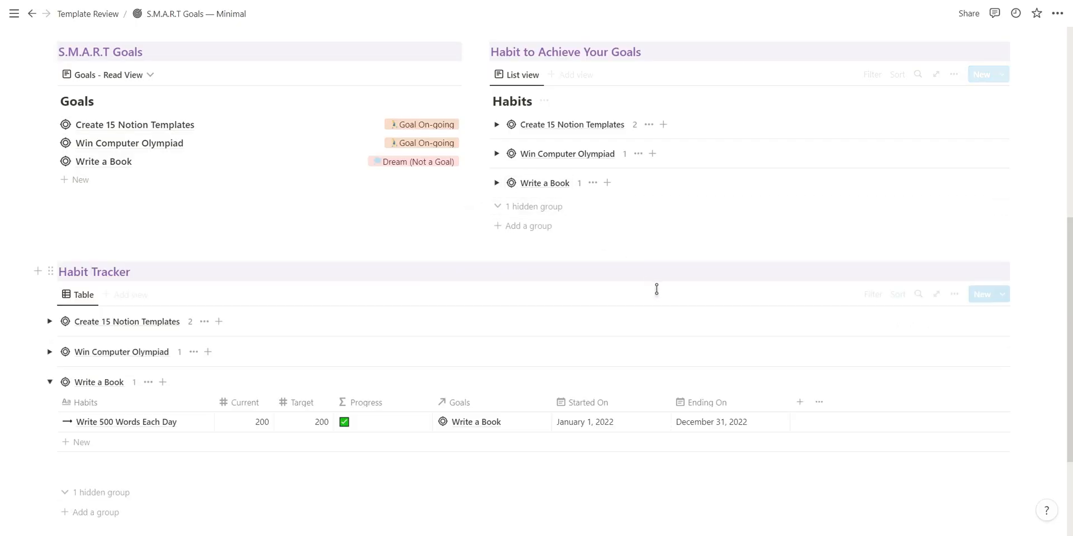
scroll(up, 3)
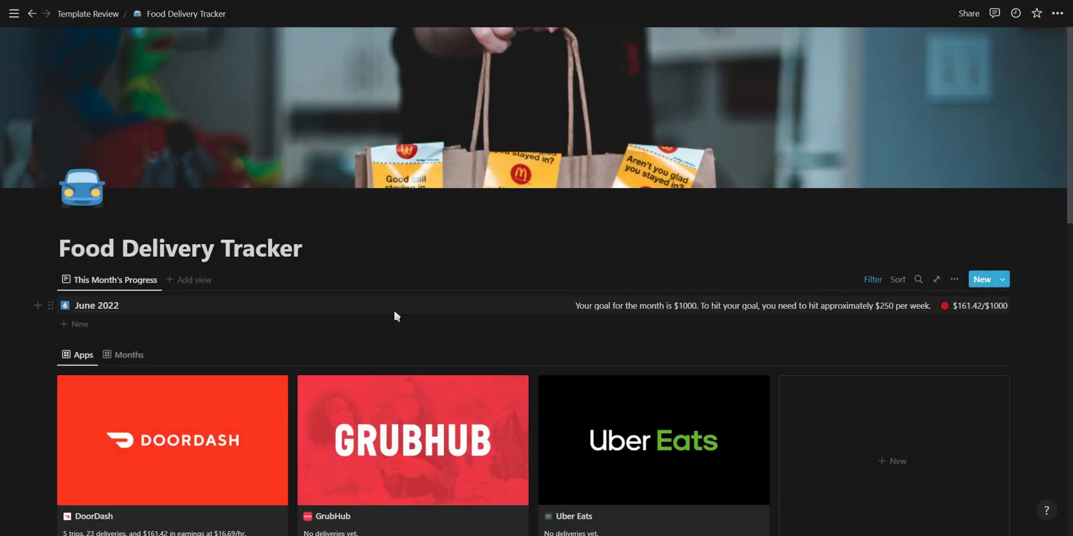
In the Months gallery, open June 2022 and change its Goal Income to $500 (32%)
click(96, 306)
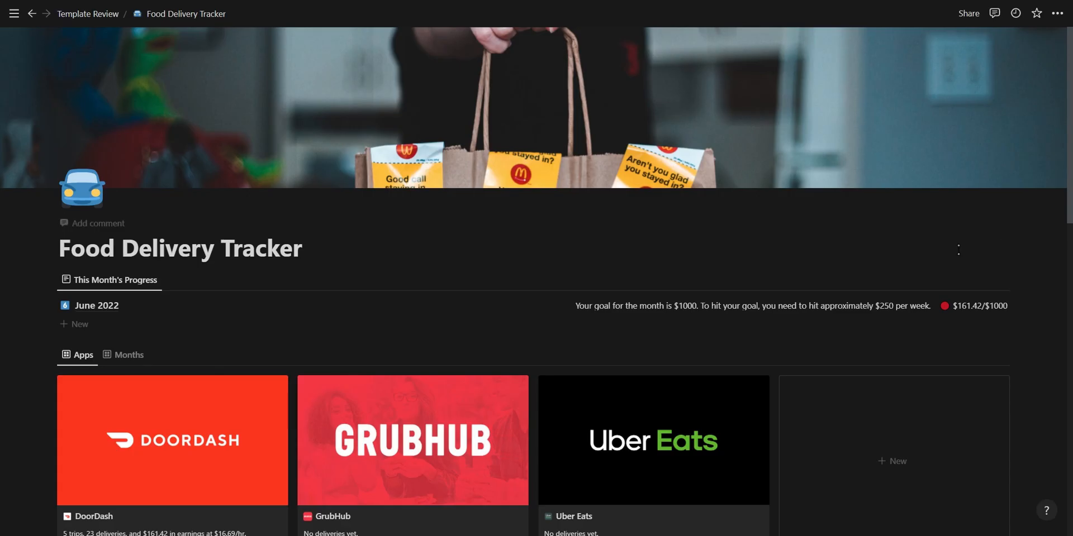
scroll(down, 3)
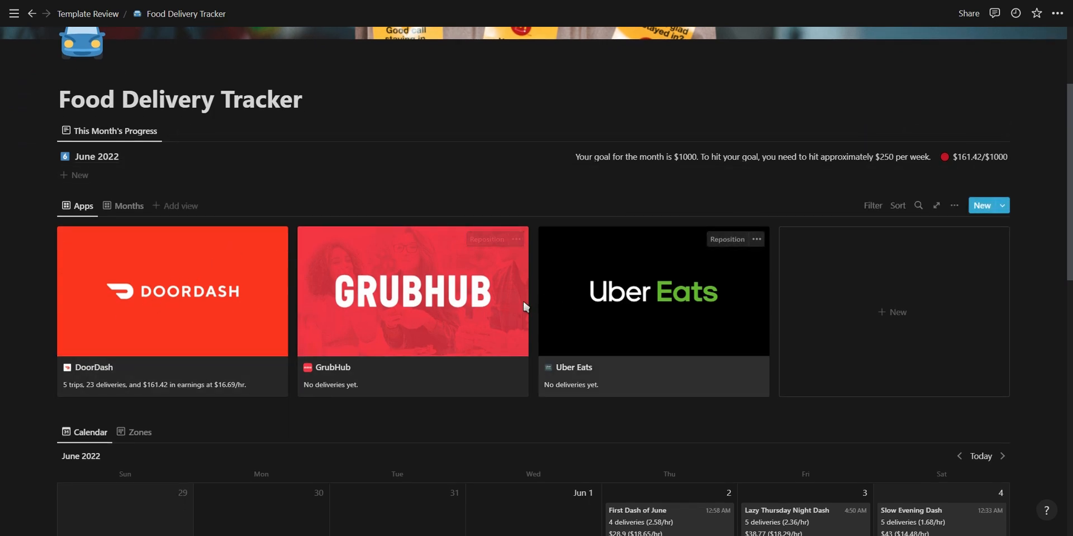
click(128, 206)
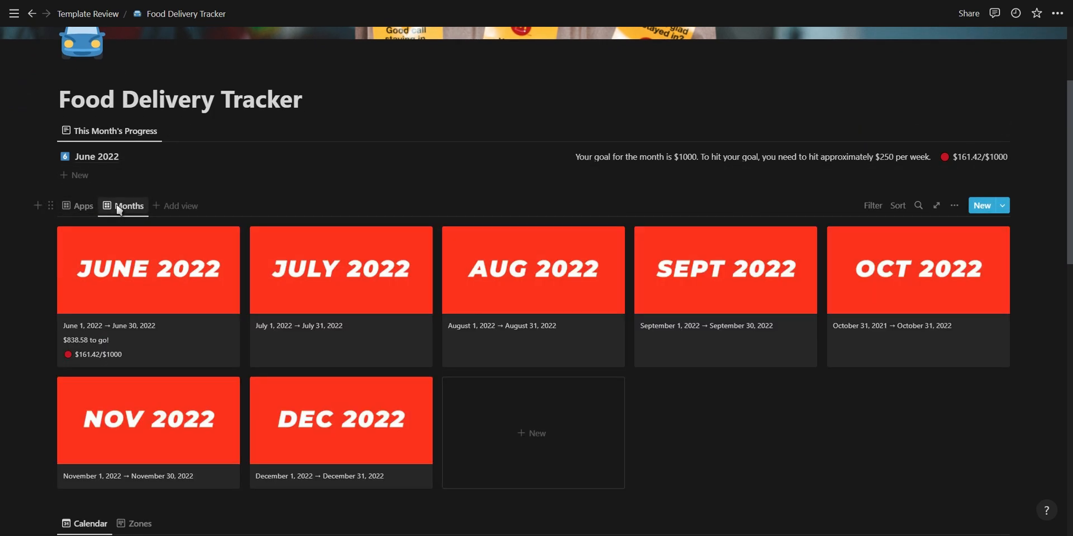
mouse_move(77, 206)
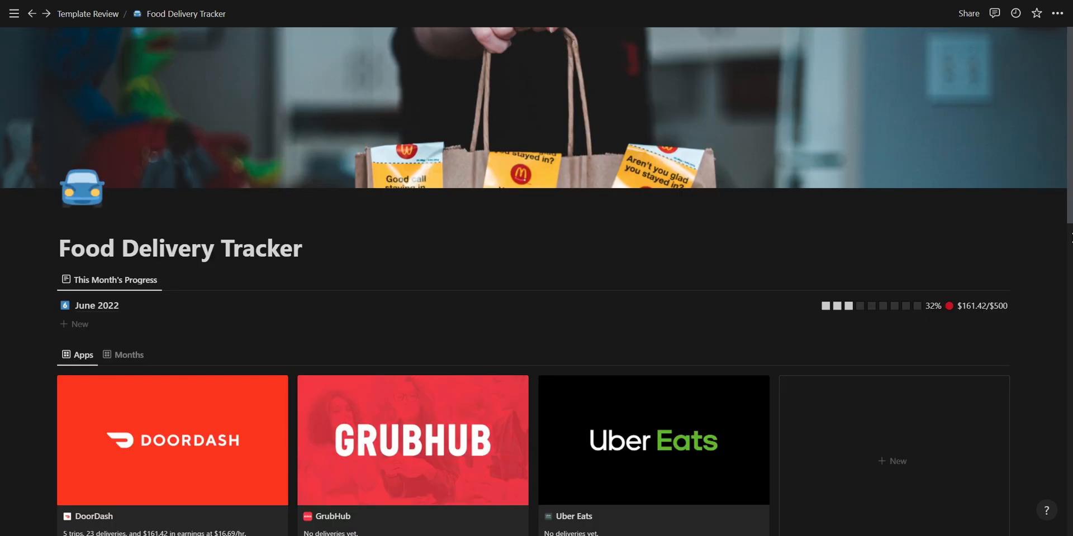
click(96, 305)
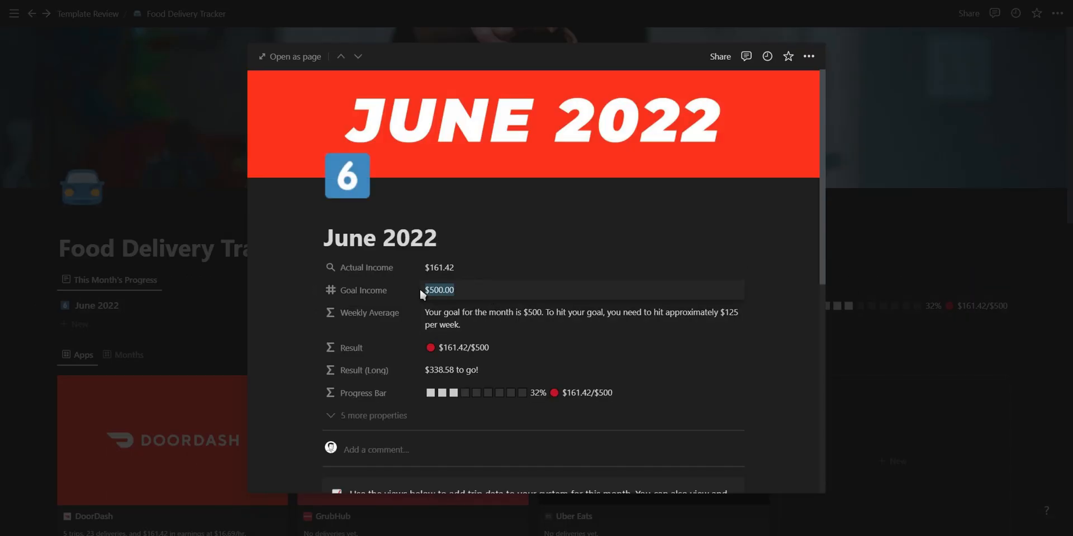
key(Escape)
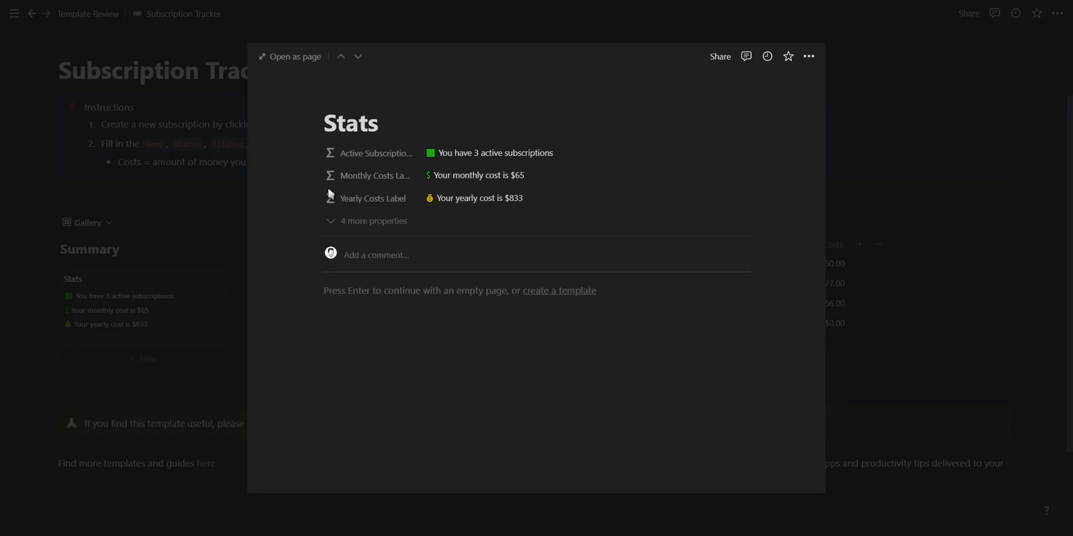
mouse_move(1067, 281)
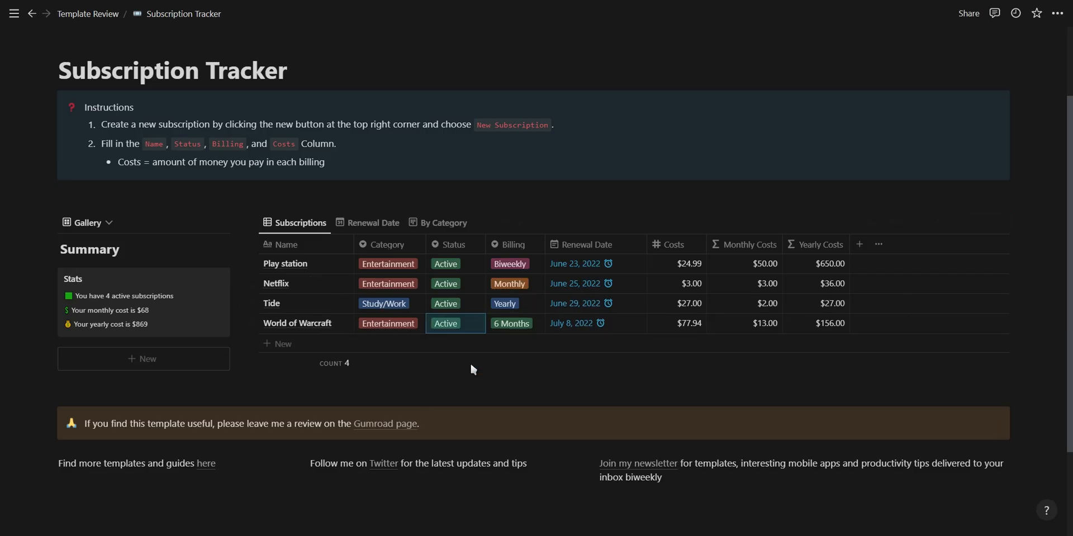
mouse_move(796, 313)
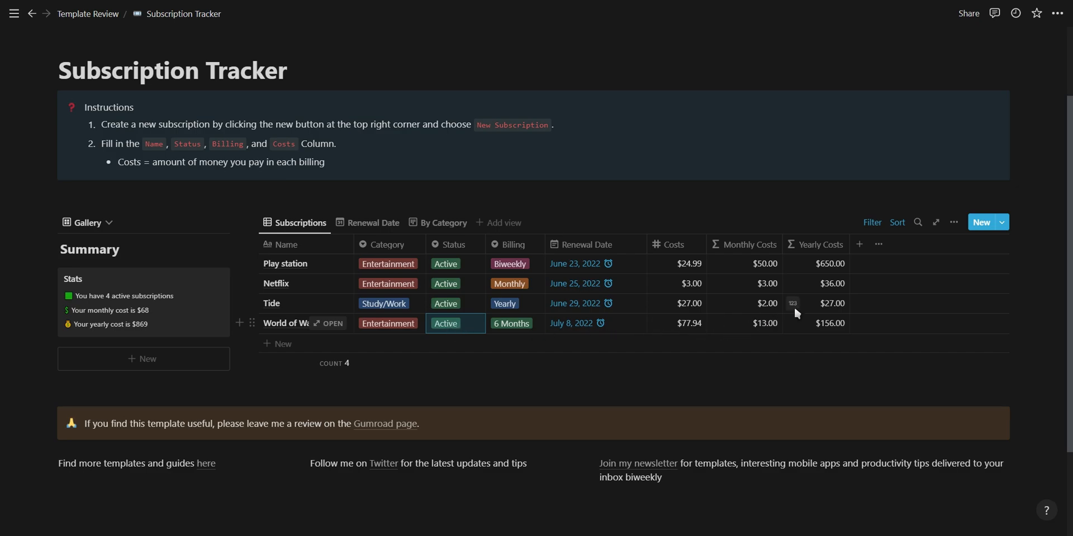
mouse_move(478, 276)
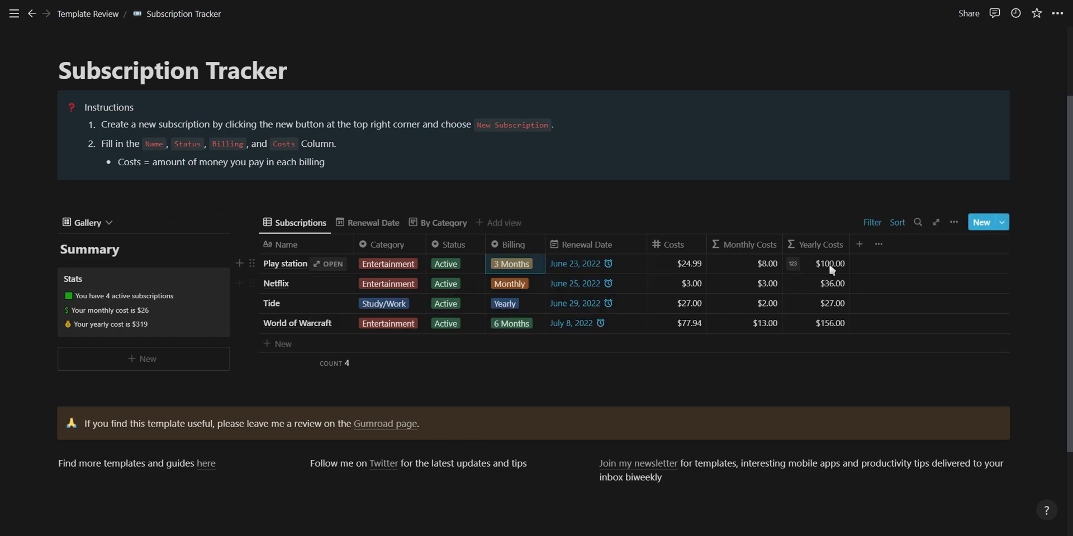
Try Play station's billing options and browse the Renewal Date calendar, By Category and table views
click(511, 264)
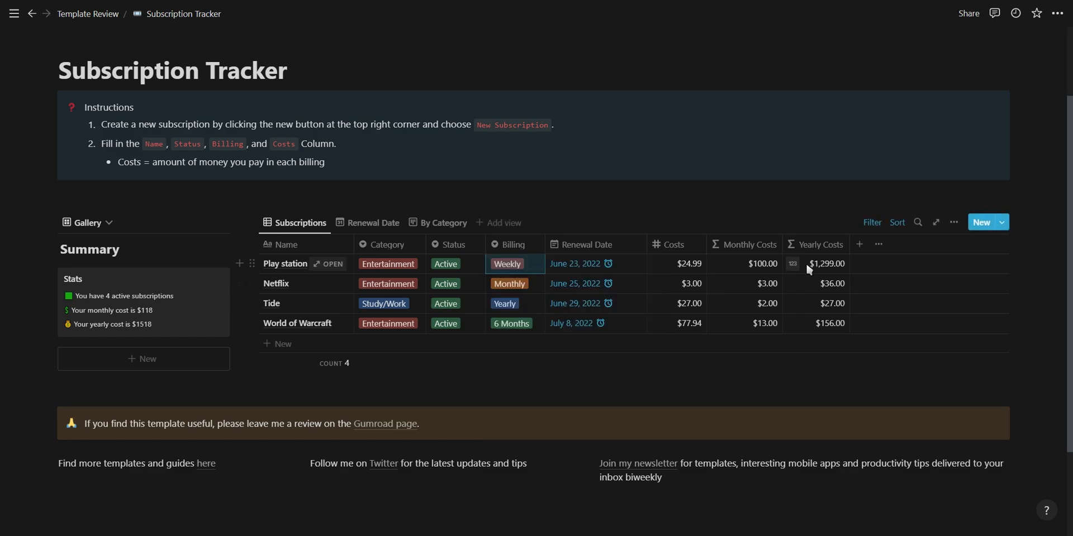
click(506, 264)
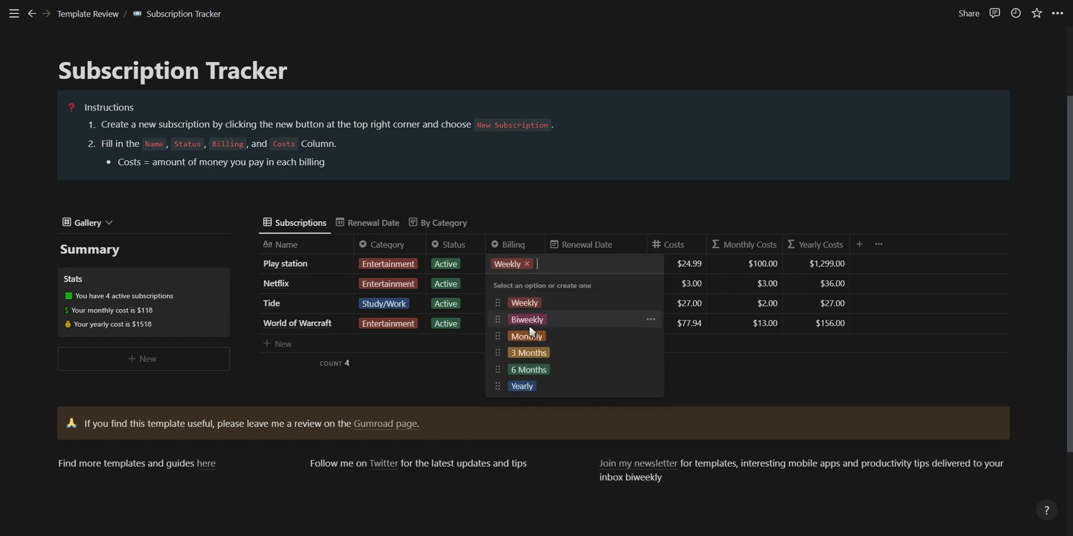
click(373, 222)
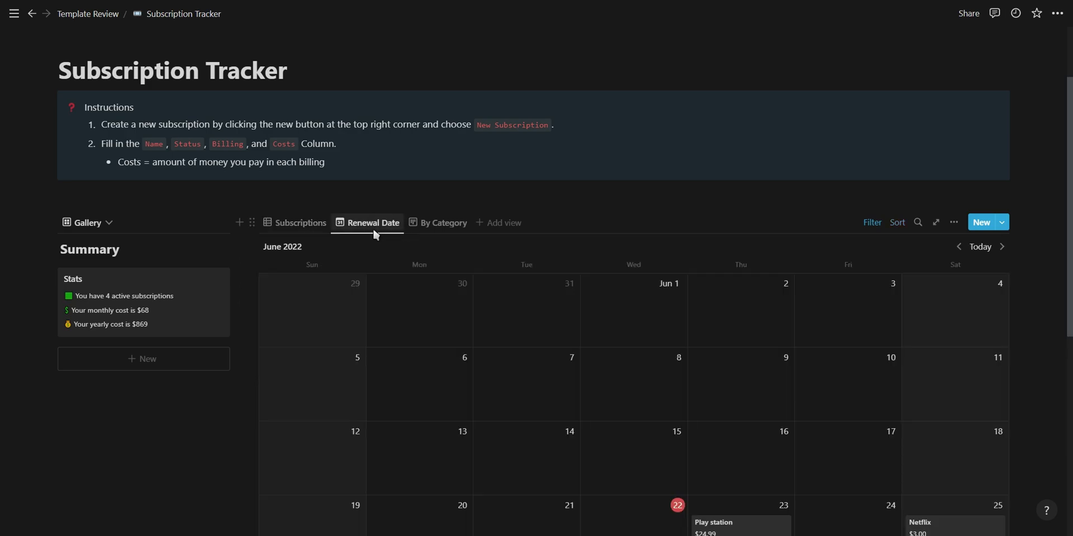
scroll(down, 3)
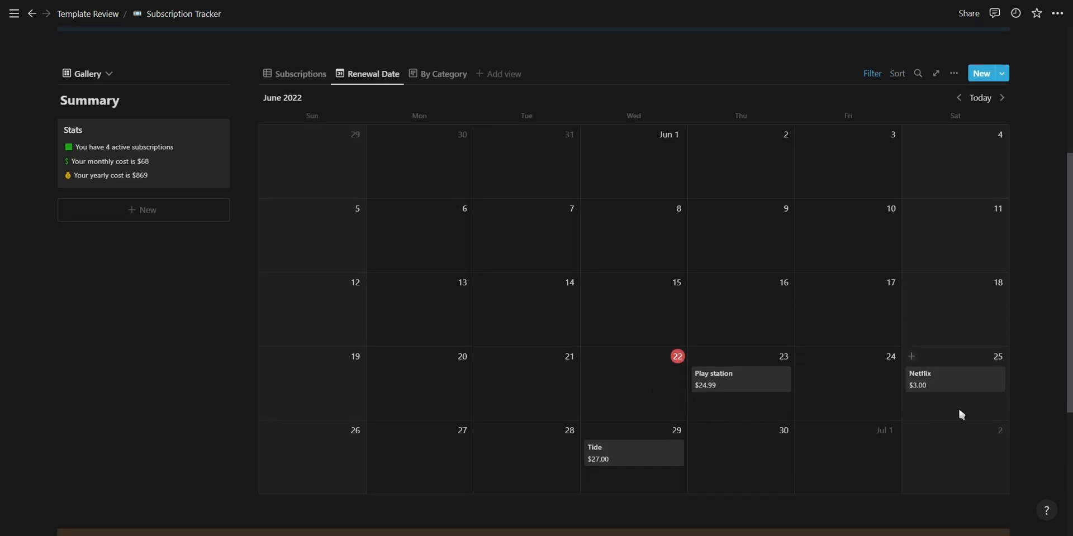
click(443, 74)
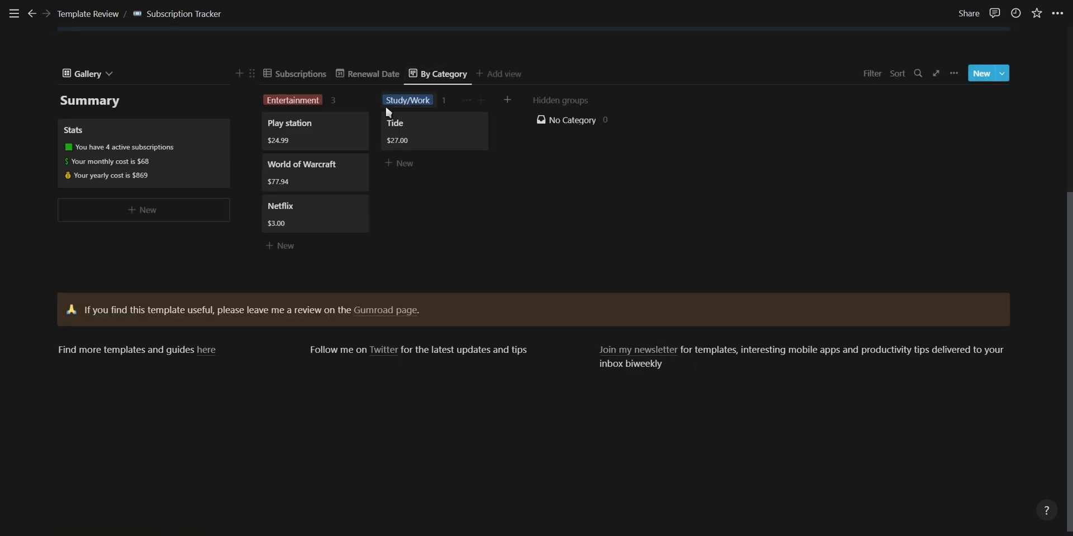
mouse_move(300, 74)
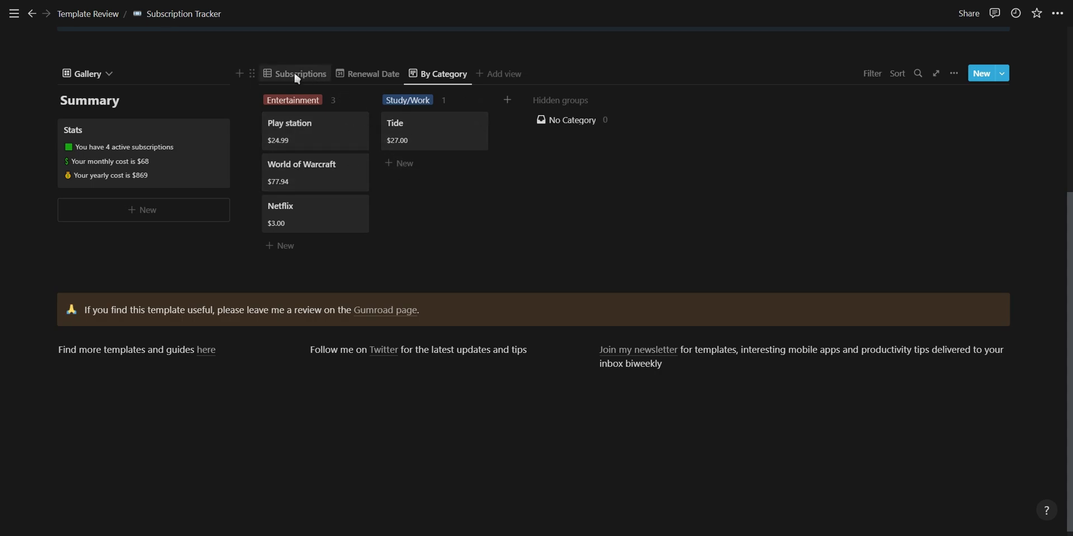
click(299, 73)
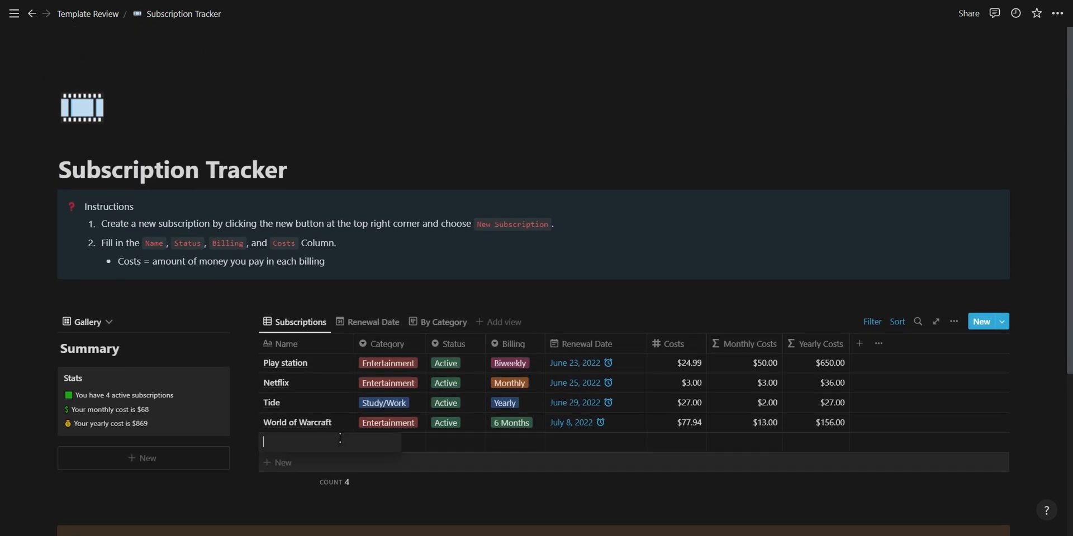
Add a 'subscribe' row marked Study/Work and Active with its billing period
text(subscribe)
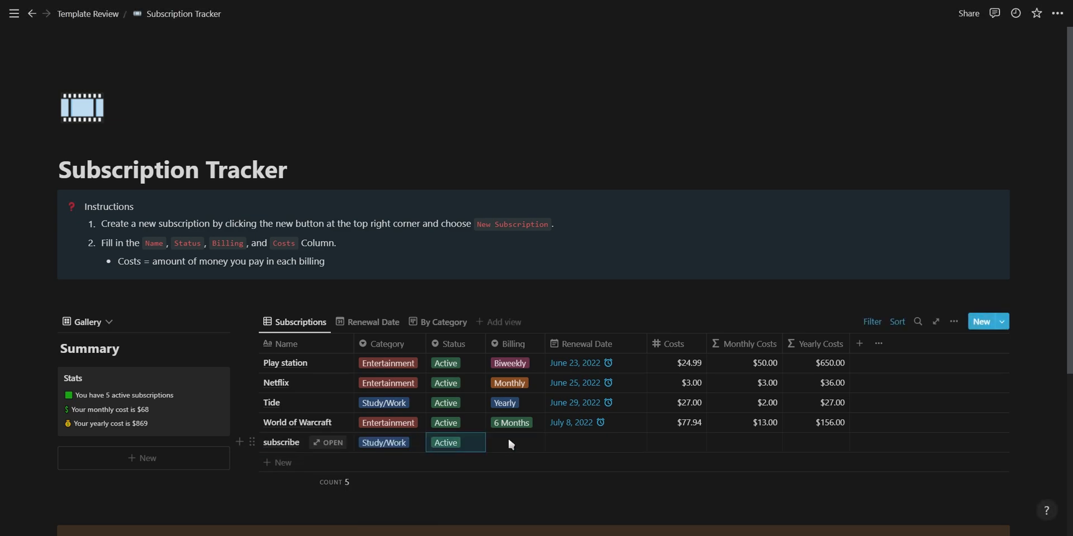
click(593, 443)
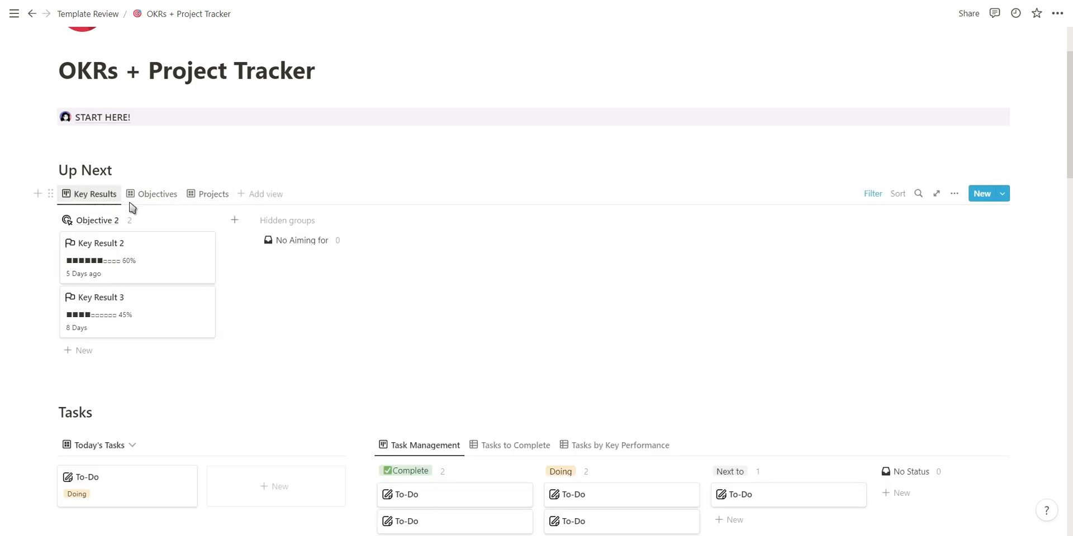
In Tasks by Key Performance, move the first Key Result 1 To-Do from Next to Doing
scroll(down, 3)
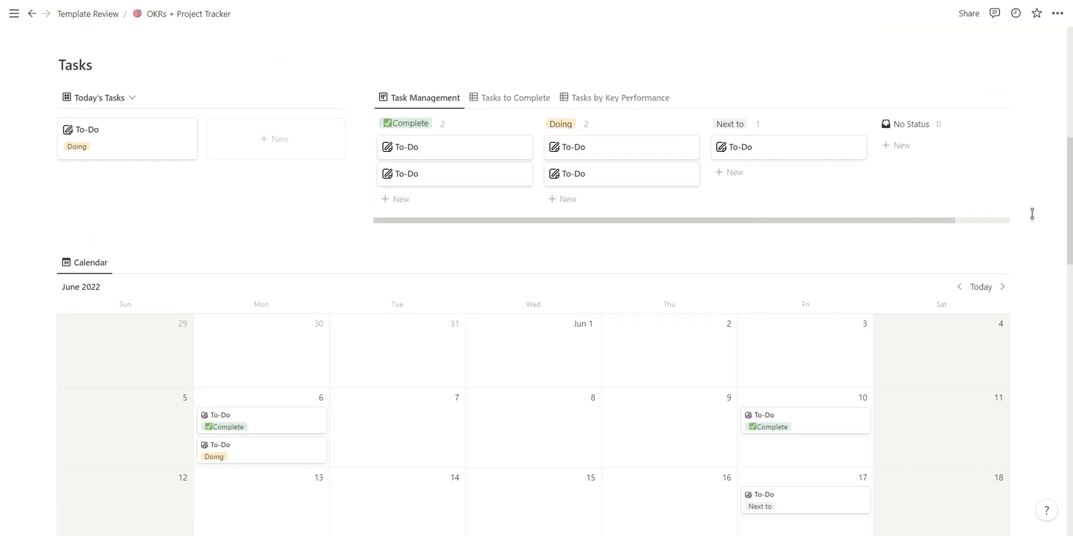
scroll(down, 3)
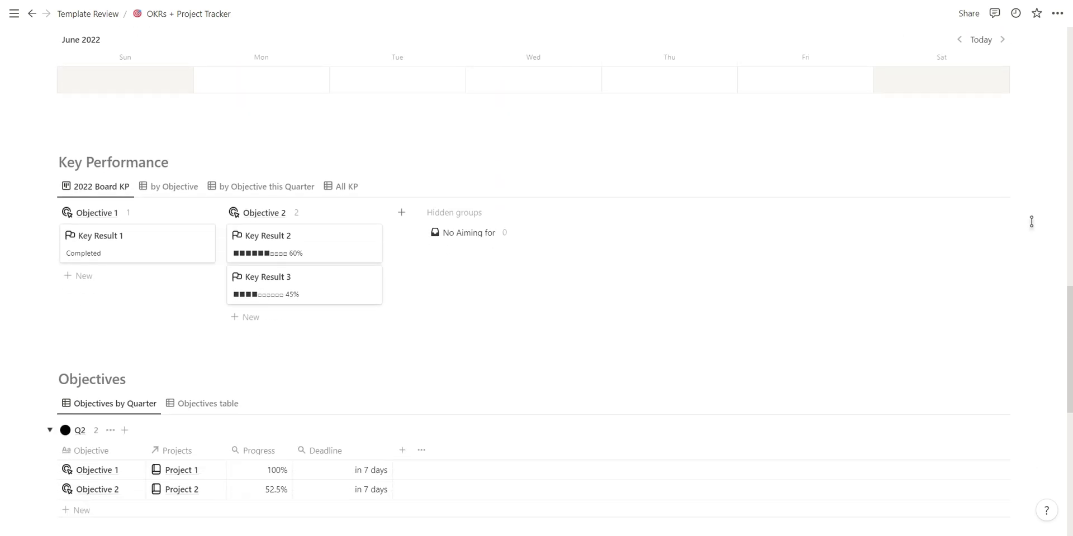
scroll(down, 3)
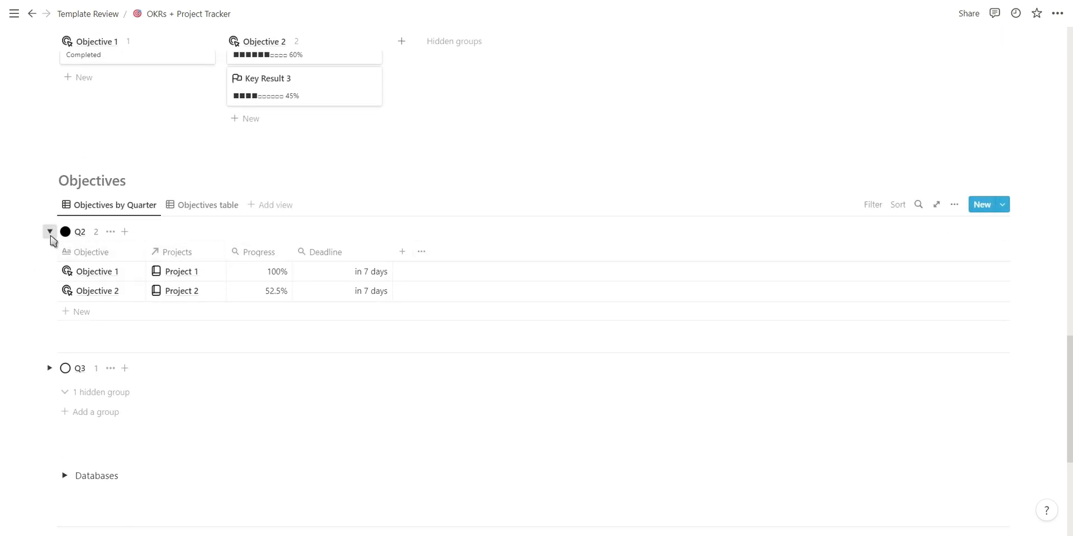
scroll(up, 3)
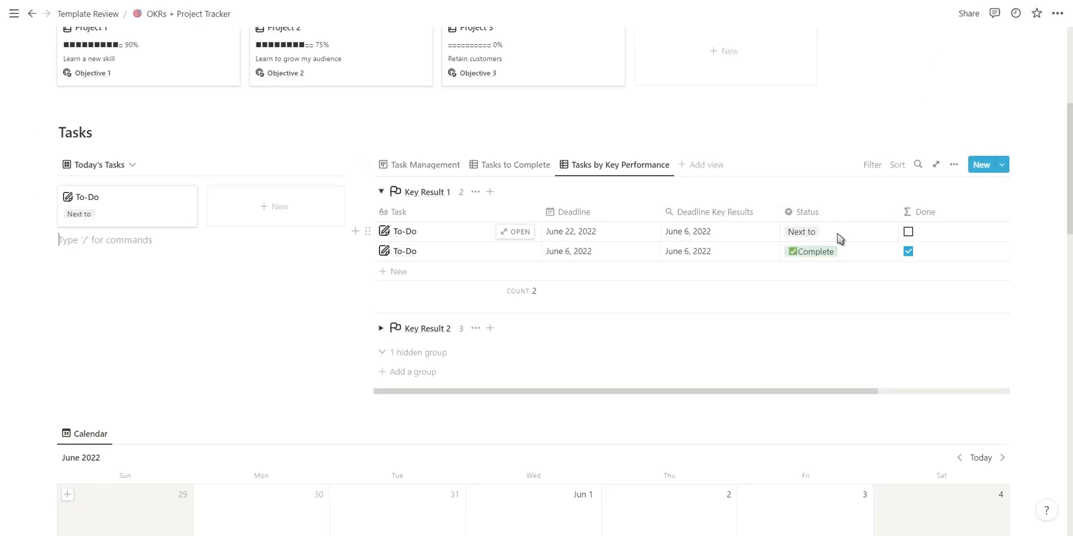
click(908, 231)
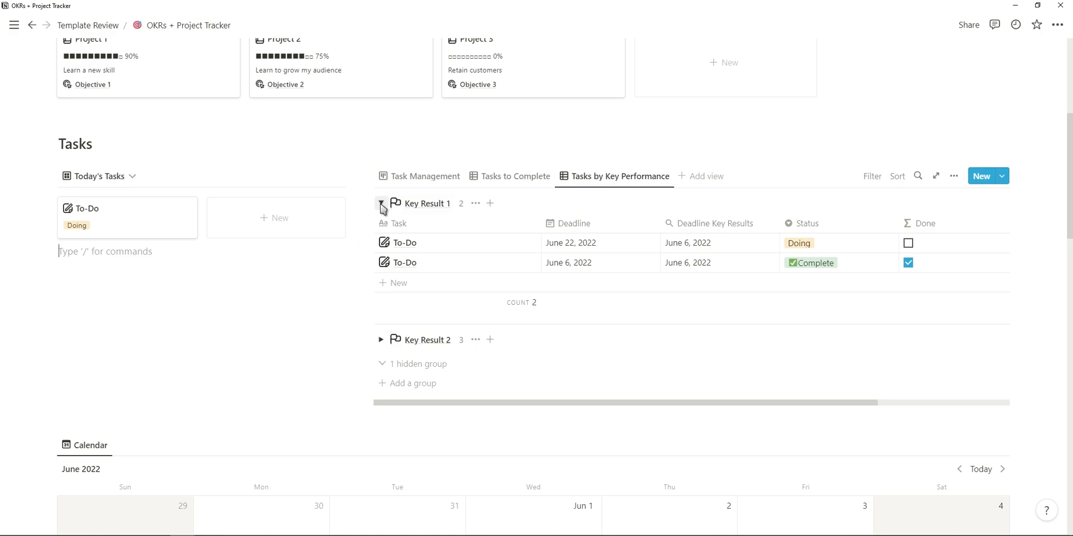
scroll(down, 3)
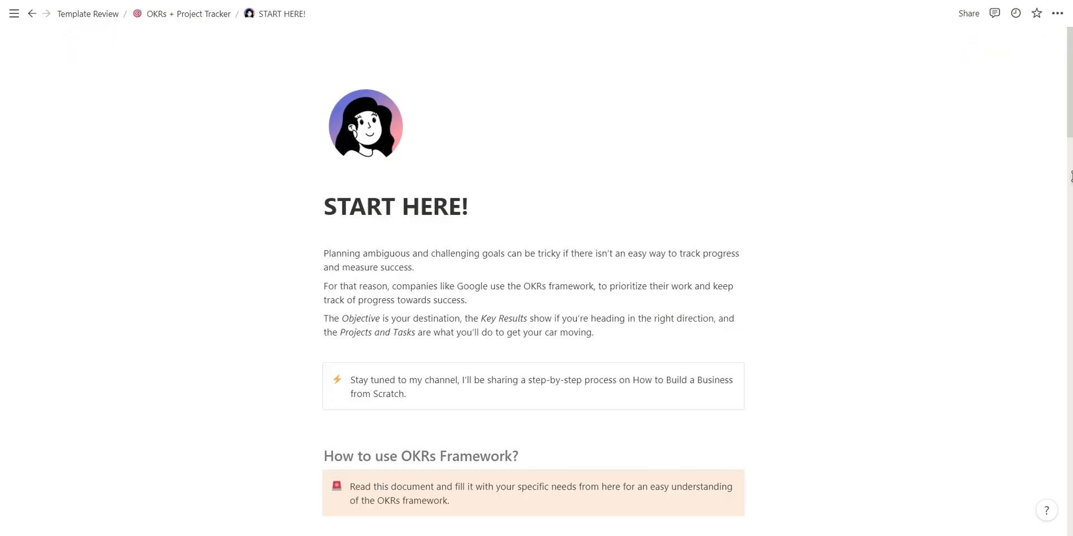
Scroll through the START HERE! guide down to its Key Results section
scroll(down, 3)
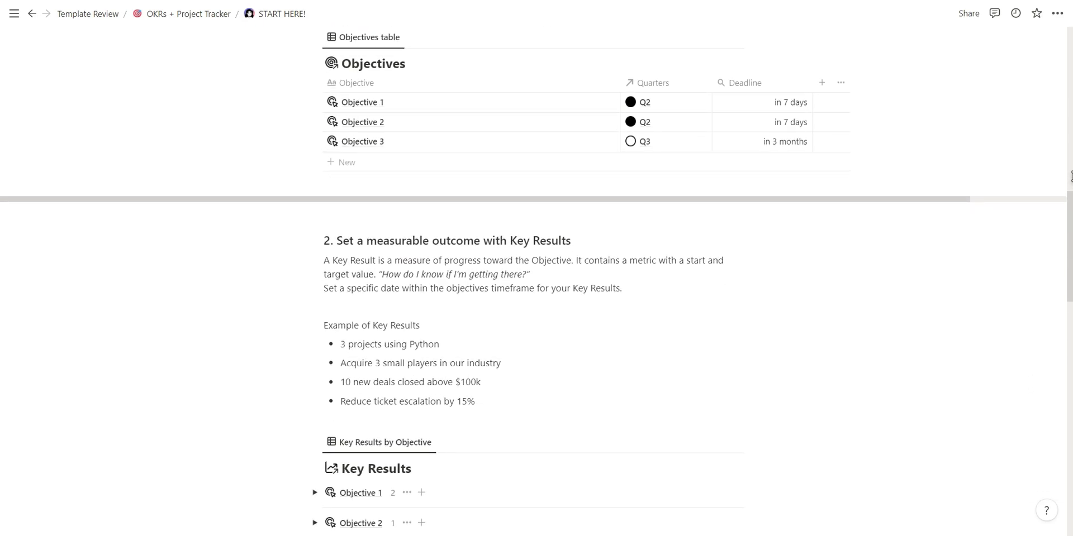
scroll(down, 3)
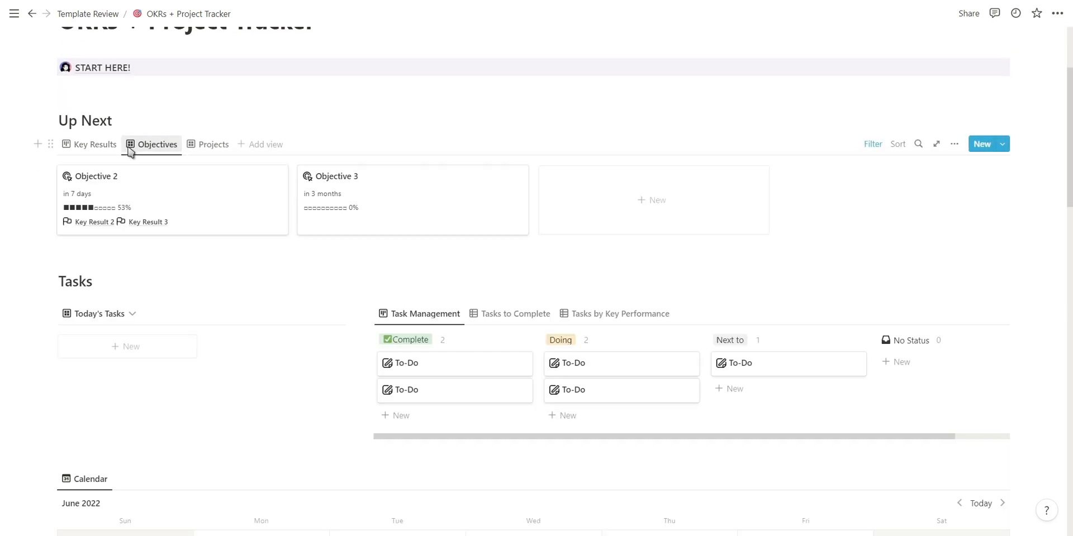
Browse the Up Next key results and the list of tasks to complete on the OKR tracker
click(213, 144)
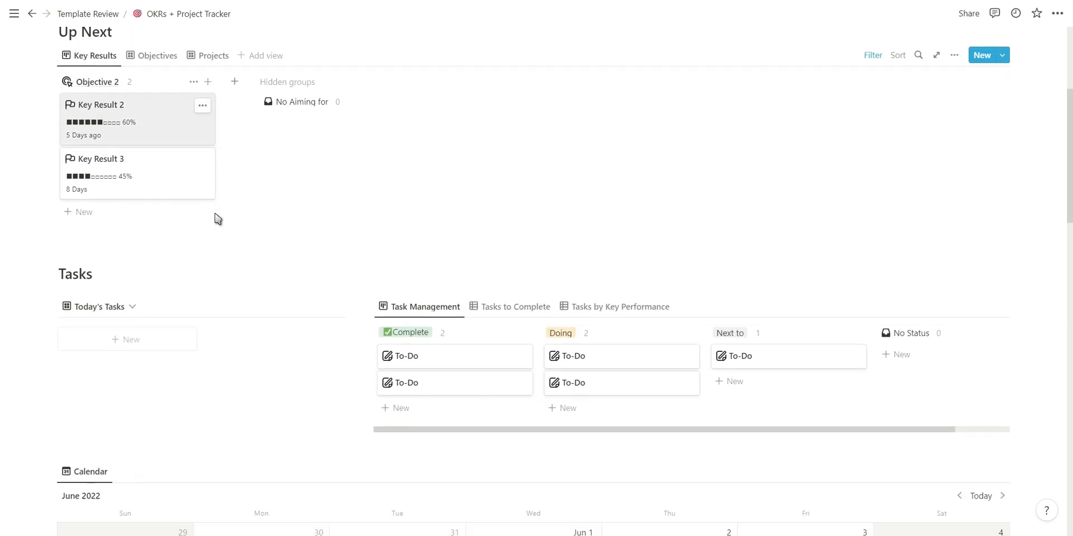
scroll(down, 3)
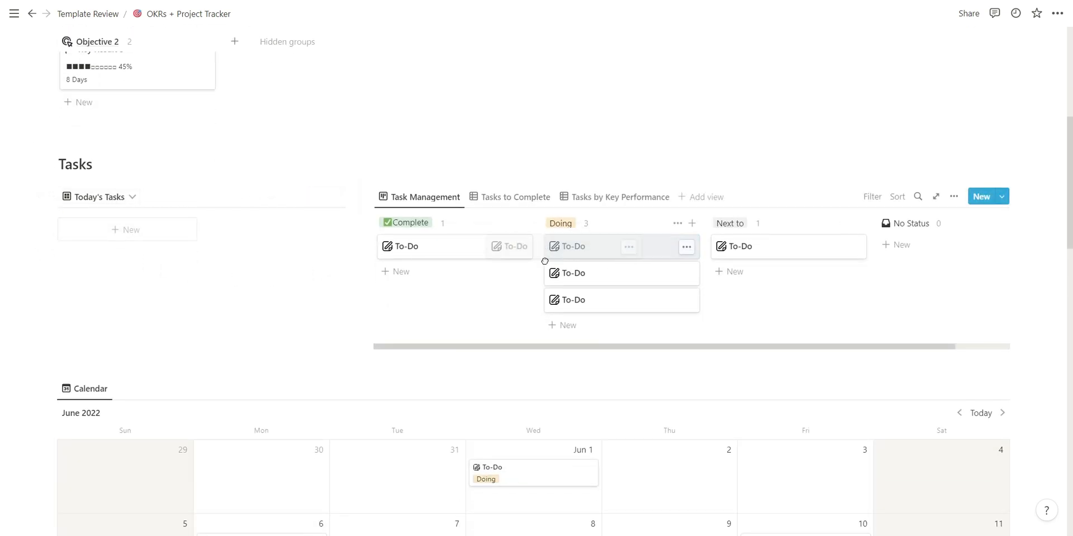
click(516, 196)
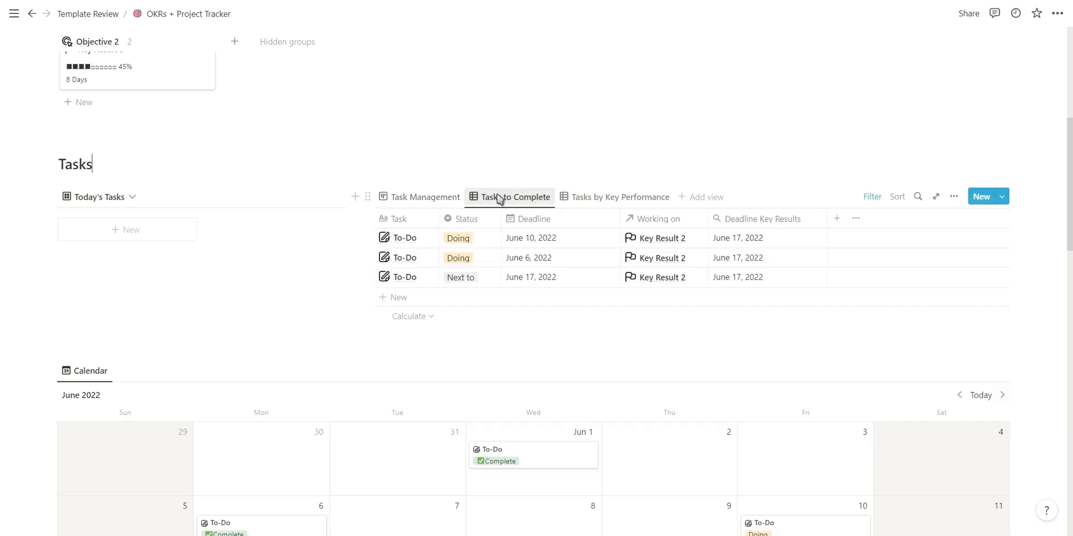
Show the tasks grouped by key performance and open the Idea Factory template
click(620, 197)
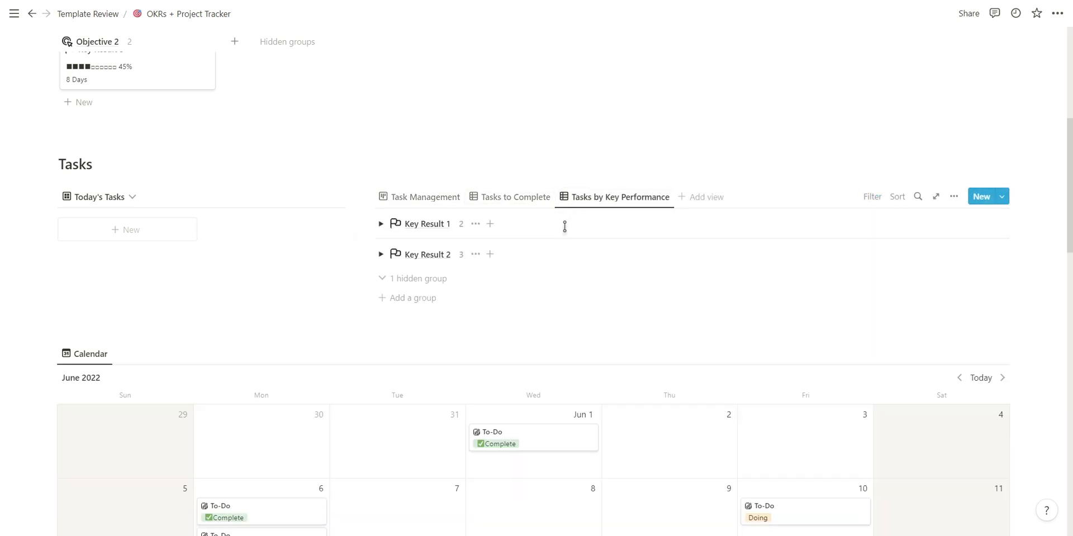
click(381, 223)
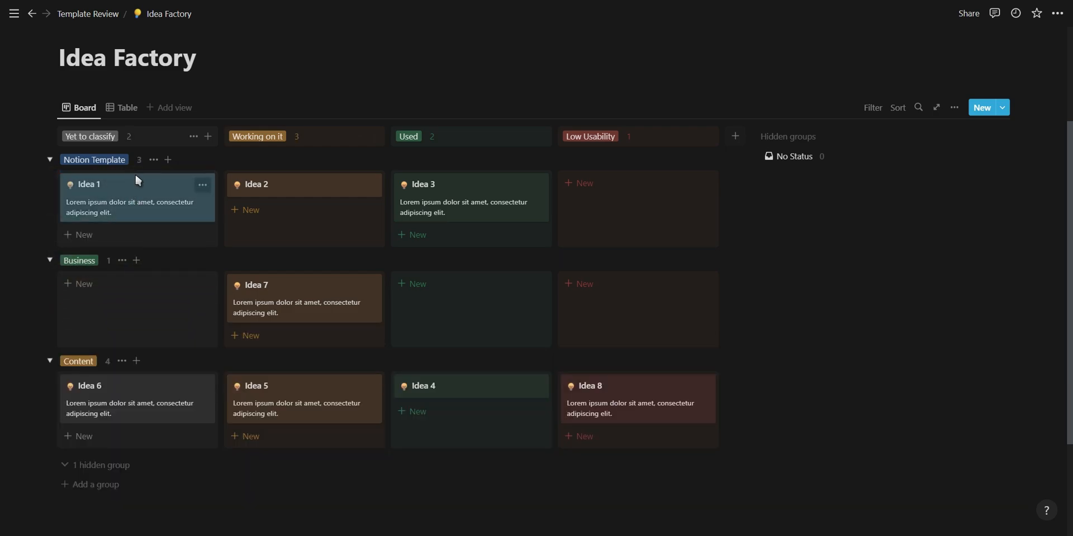
View the Idea Factory ideas as a table and inspect one idea's page
click(127, 108)
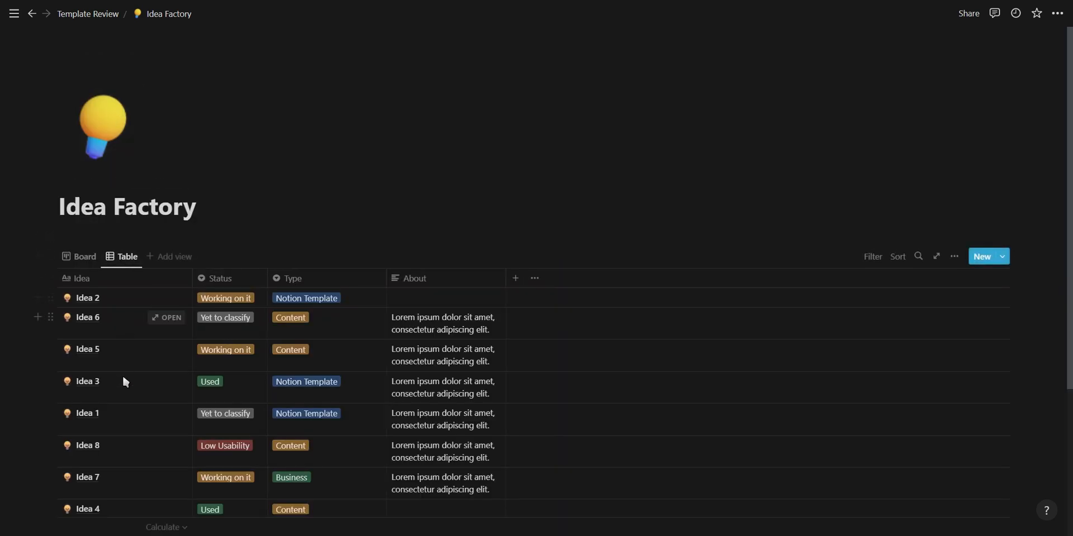
click(84, 257)
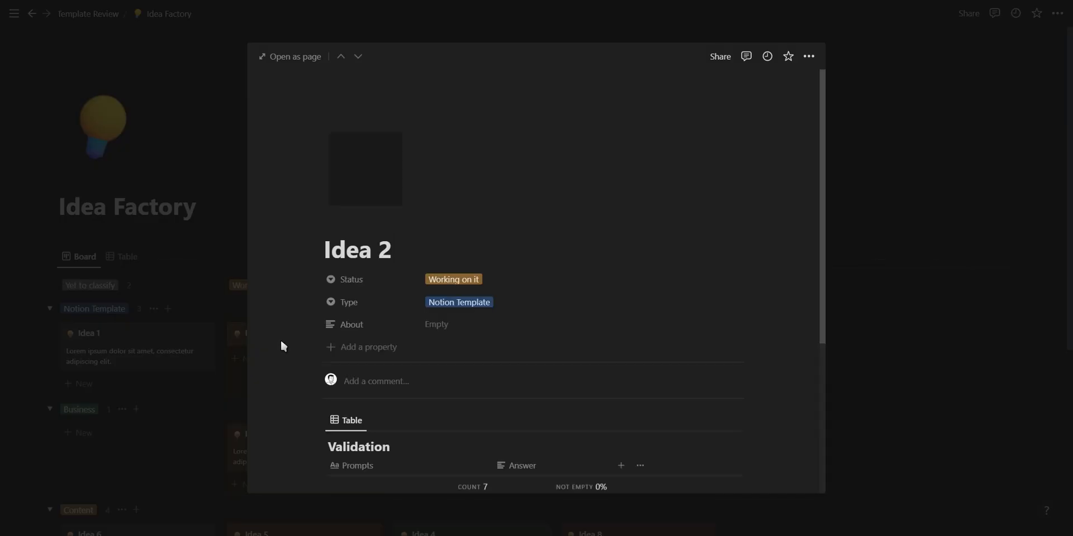
scroll(down, 3)
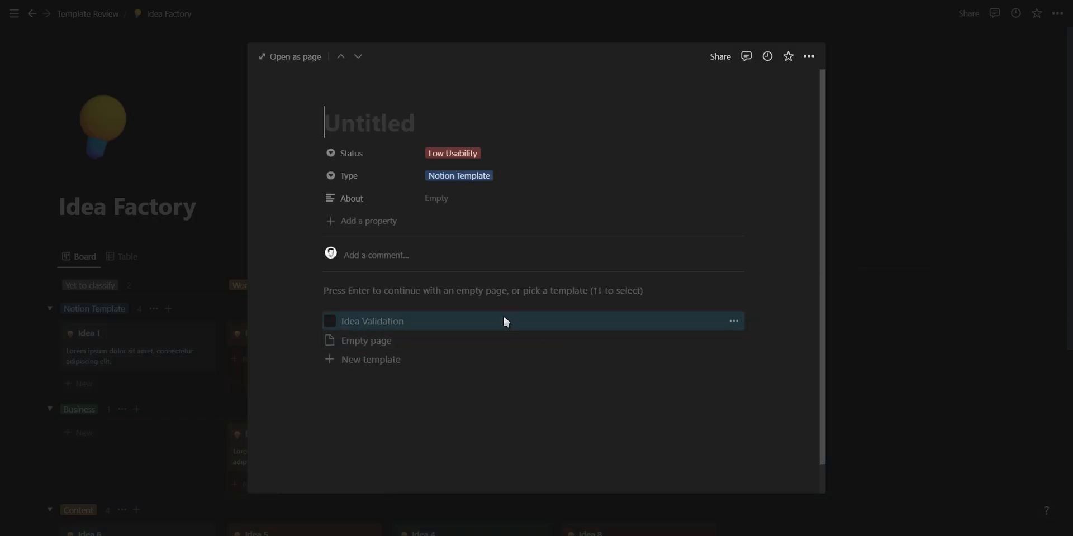
Create a new idea from the Idea Validation template and move on to the P.A.R.A. dashboard
click(373, 321)
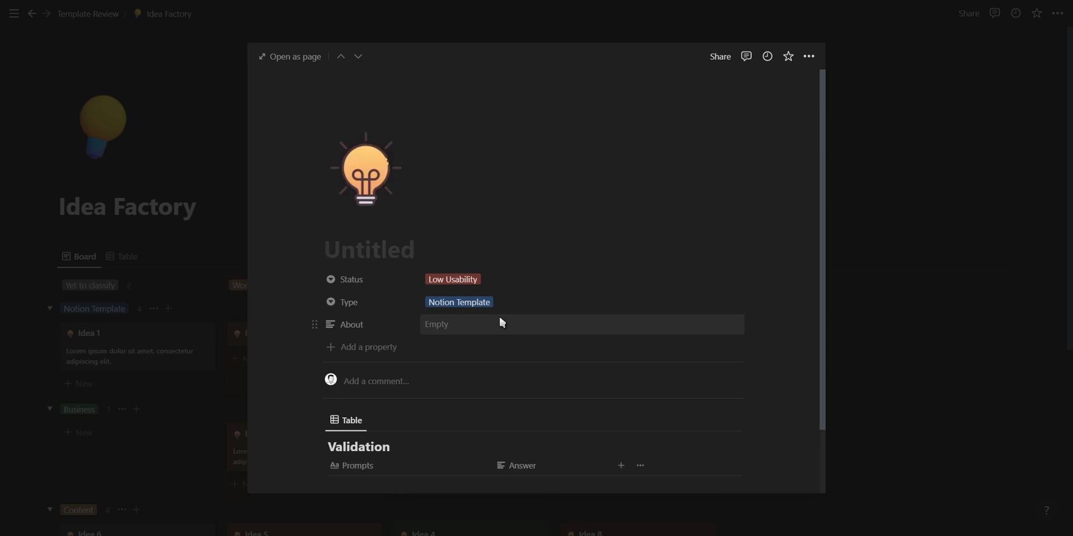
scroll(down, 3)
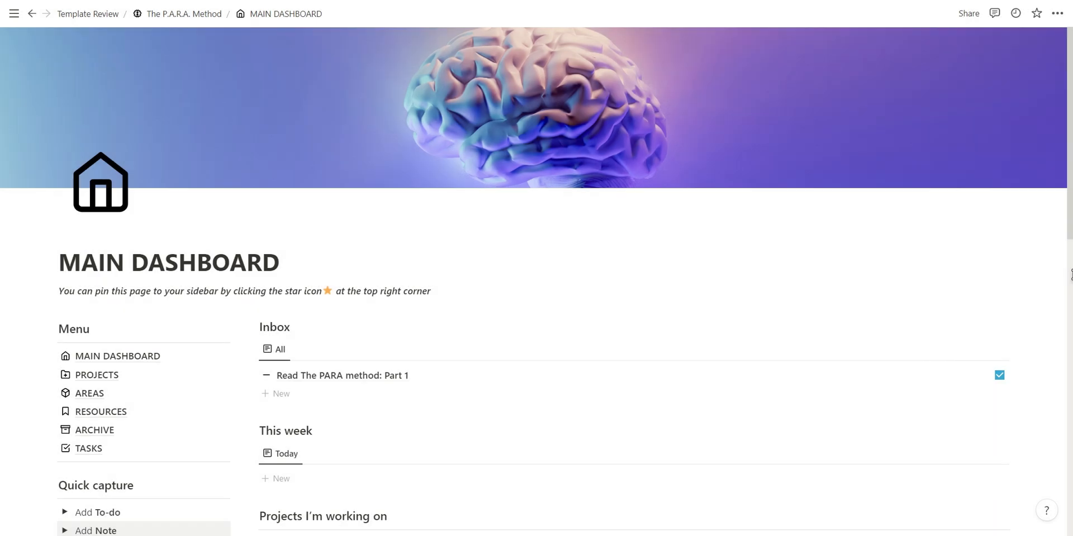
scroll(down, 3)
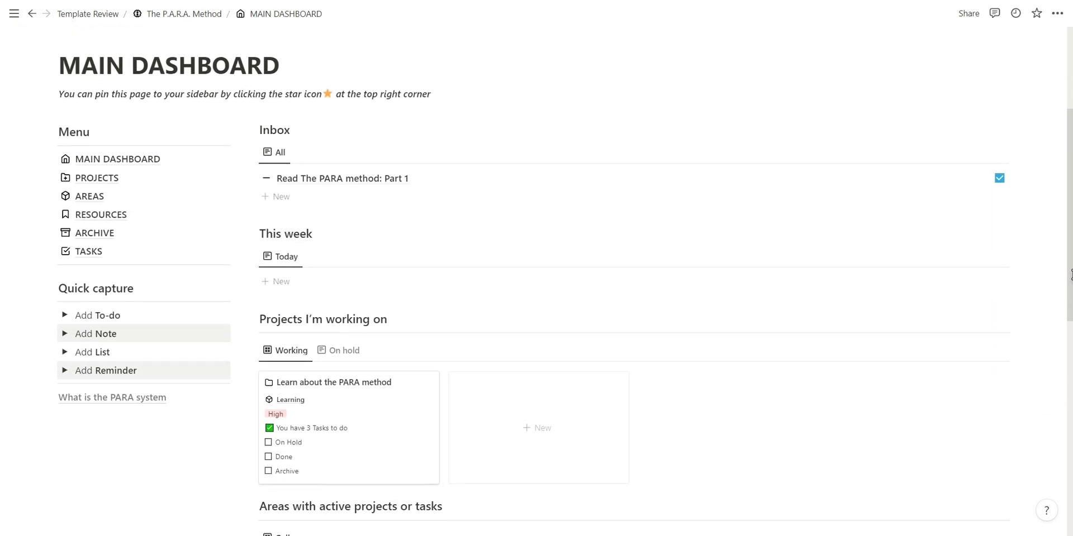
scroll(down, 3)
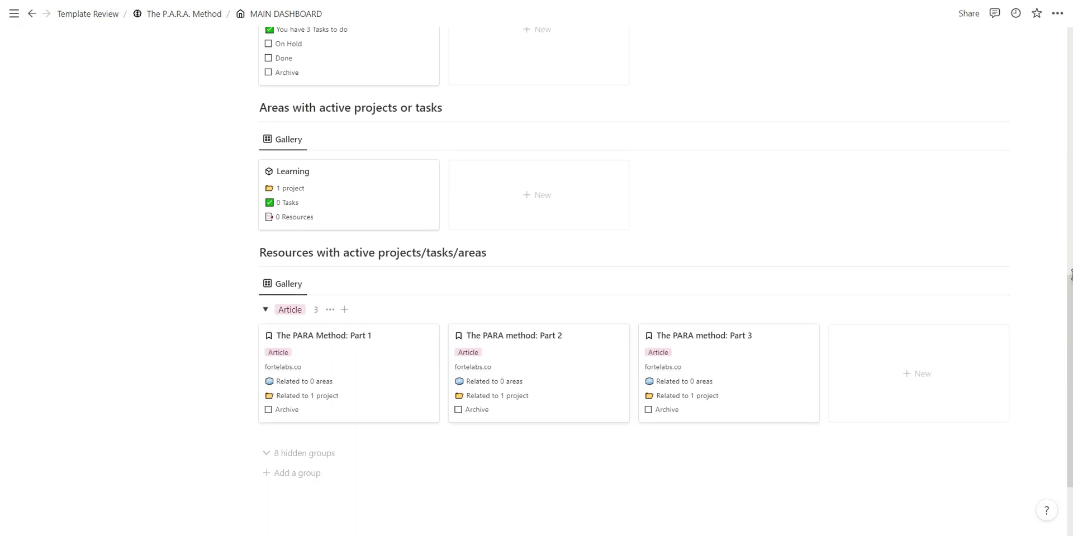
click(182, 13)
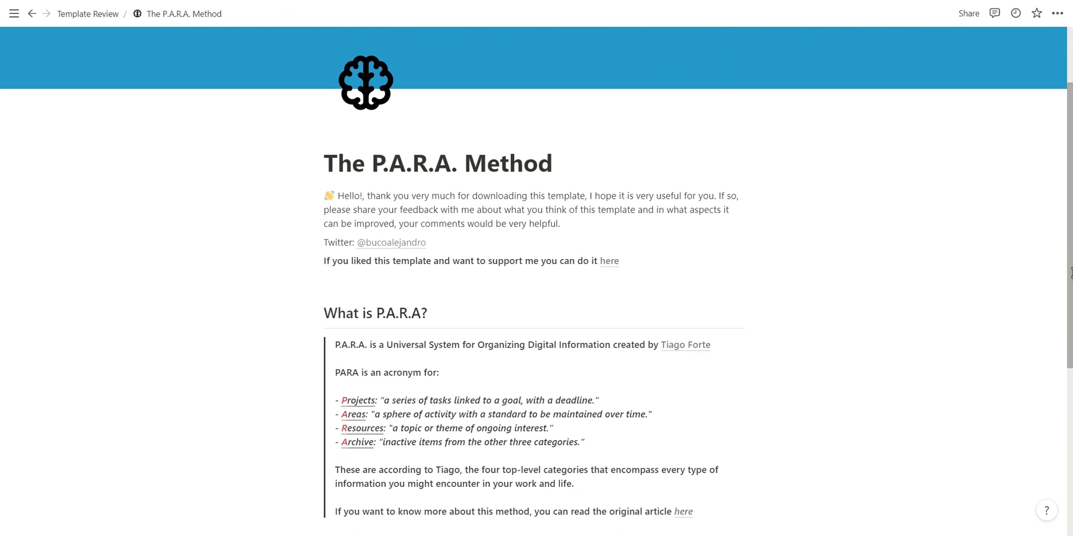
scroll(down, 3)
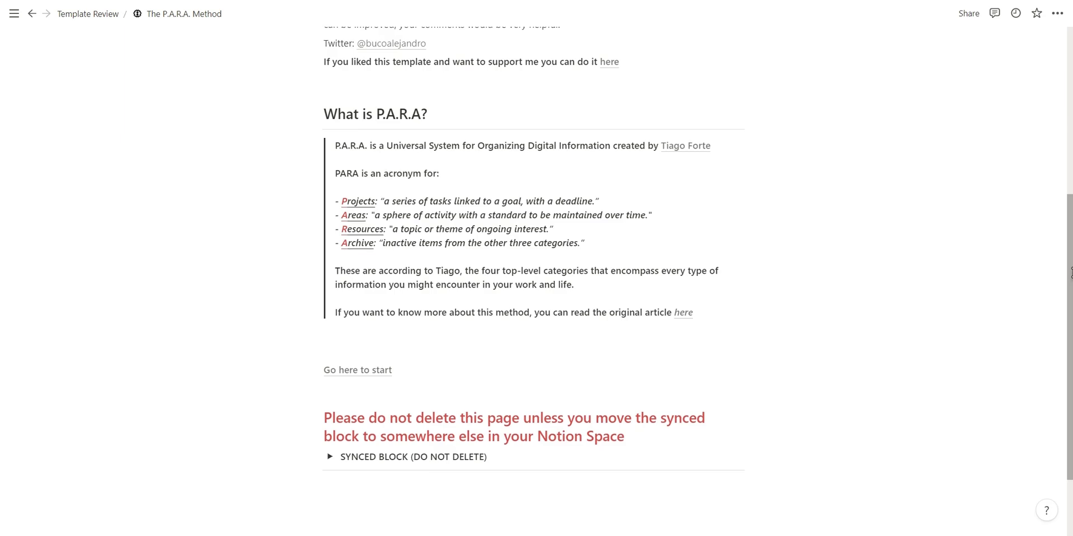
click(358, 370)
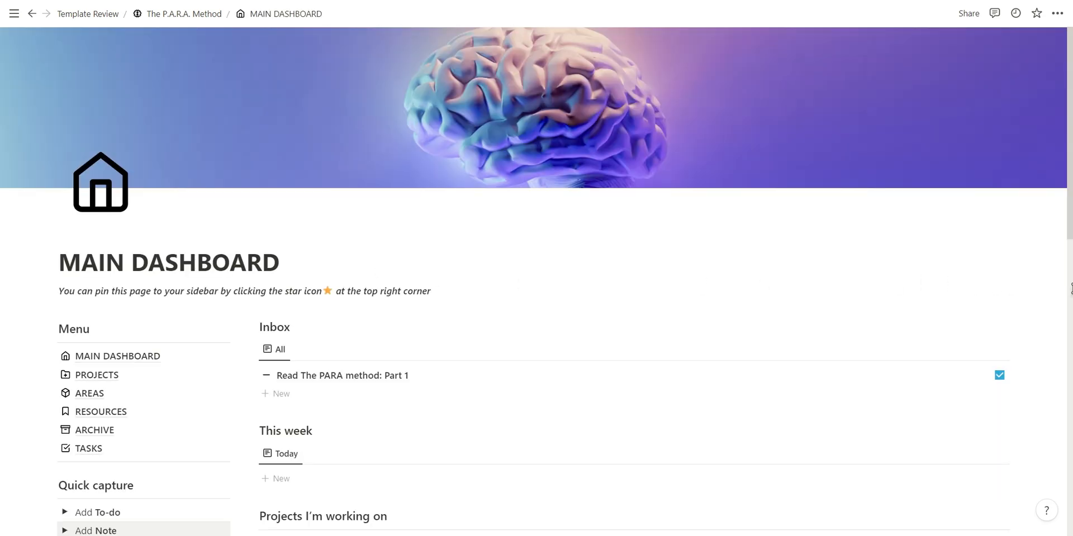
scroll(down, 3)
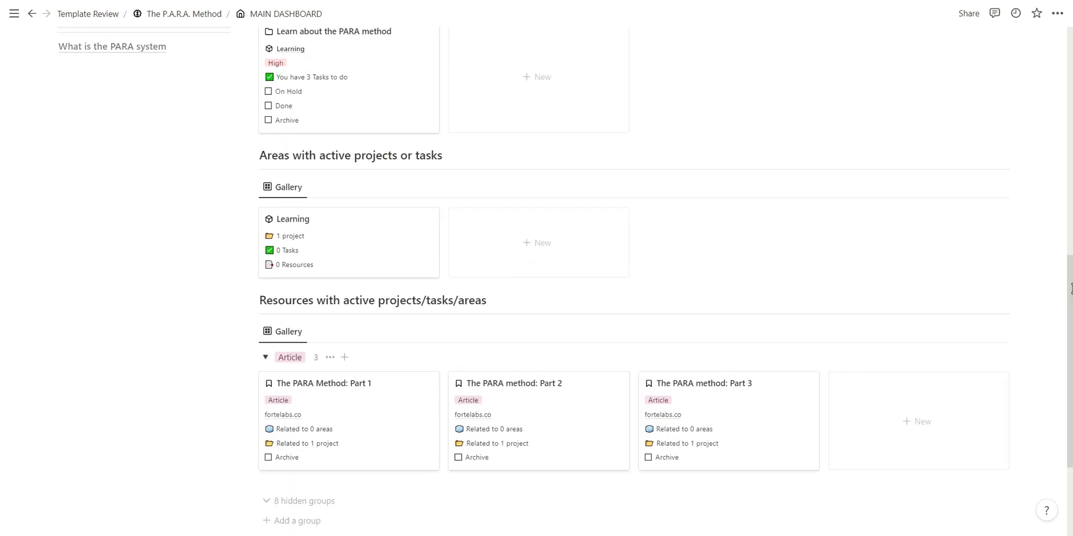
scroll(up, 3)
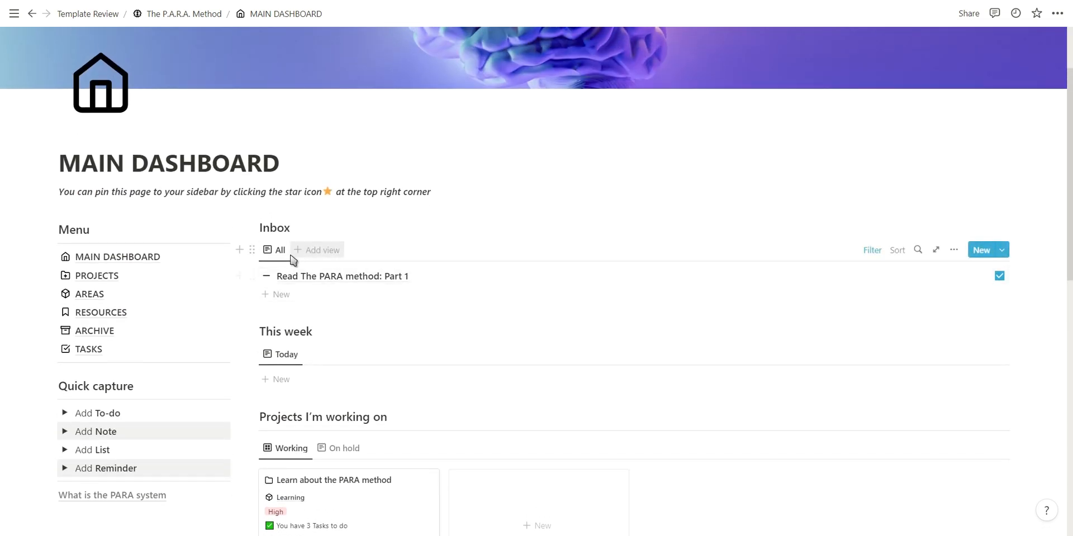
click(97, 275)
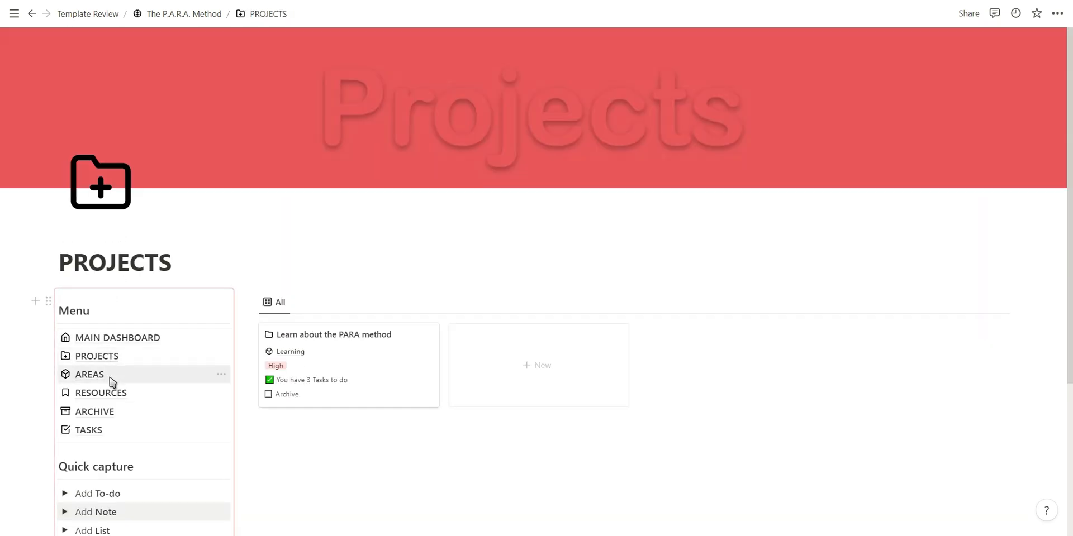
Browse the PARA Areas, Resources and Archive pages, ending back on the main dashboard
click(90, 374)
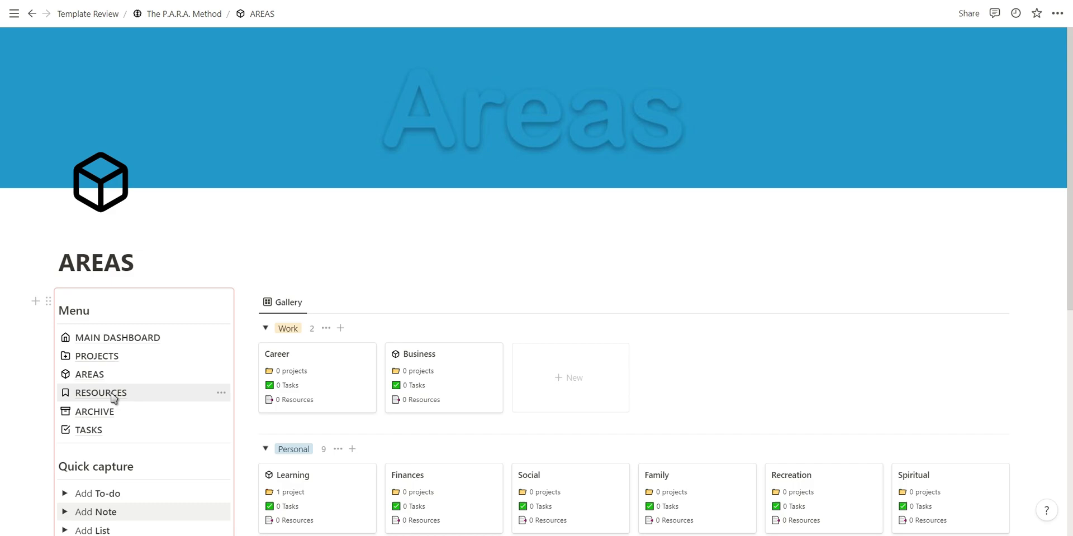
click(100, 392)
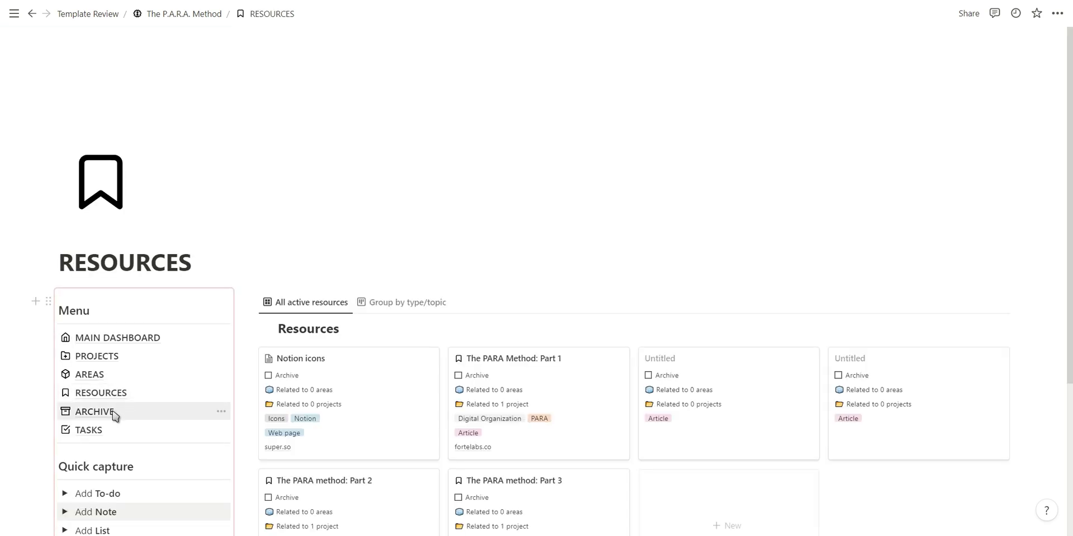
click(94, 411)
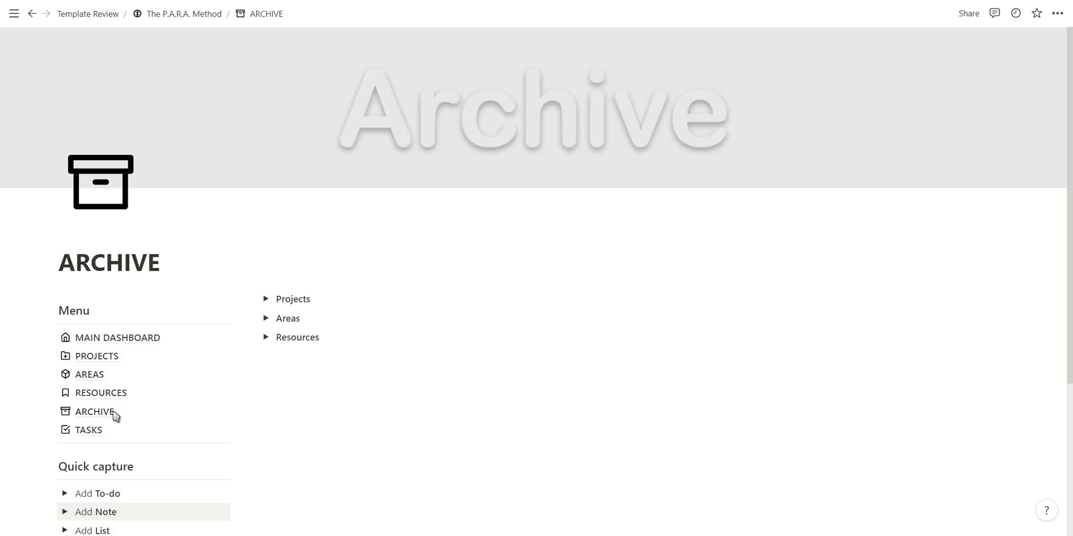
click(117, 338)
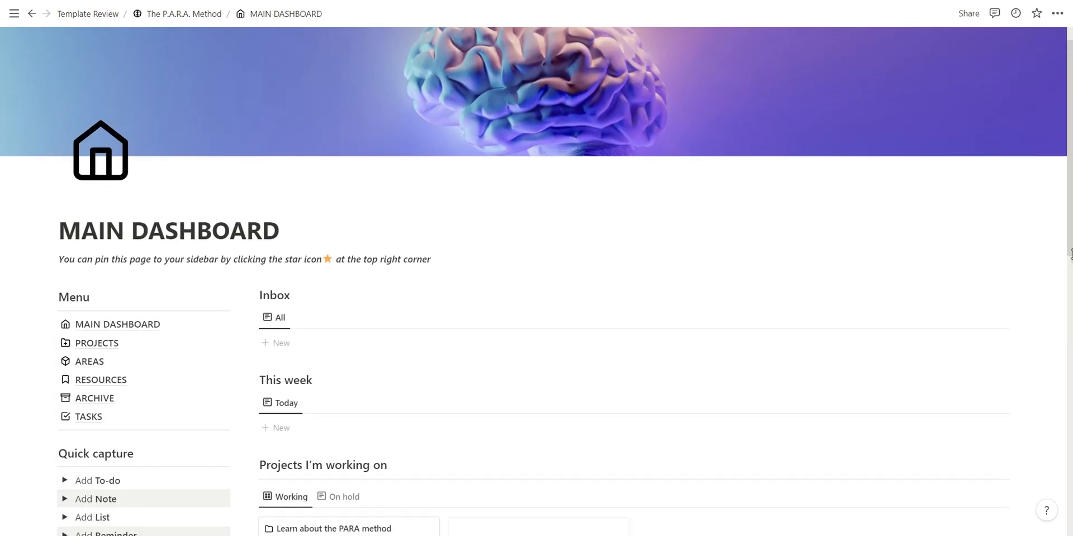
Start a new project from the dashboard, look at its empty page and close it
scroll(down, 3)
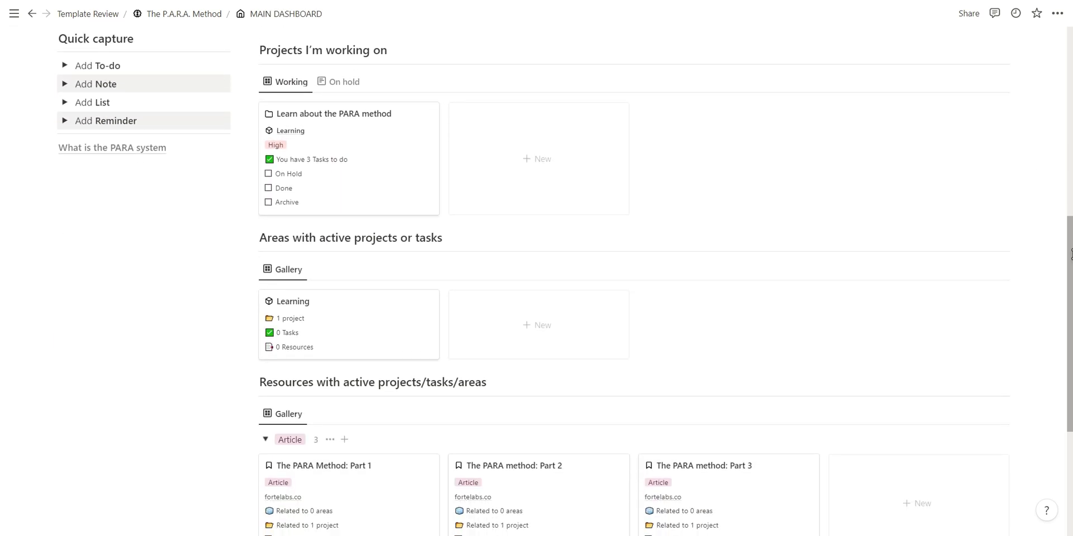
scroll(up, 3)
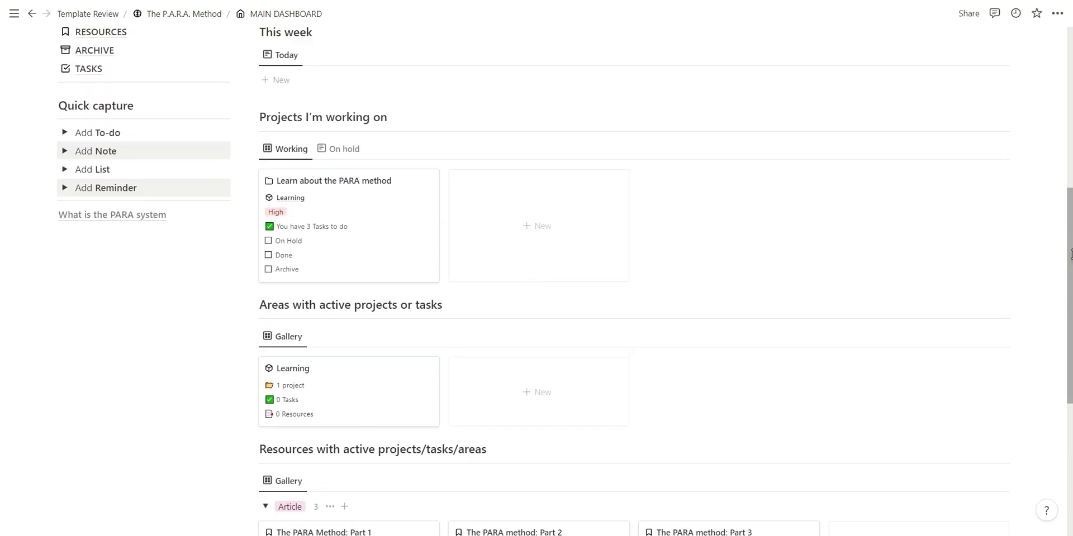
click(538, 226)
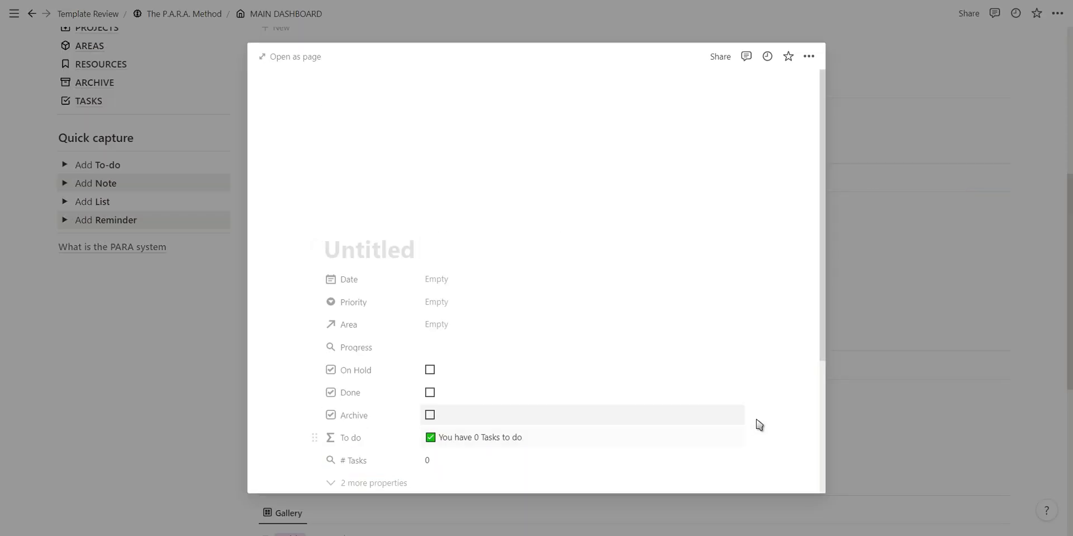
scroll(down, 3)
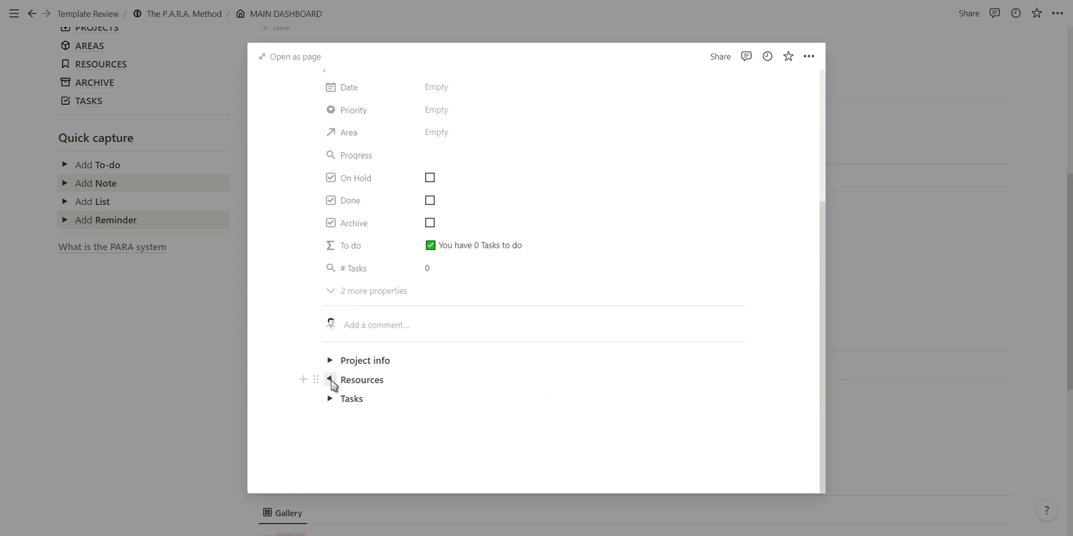
click(536, 274)
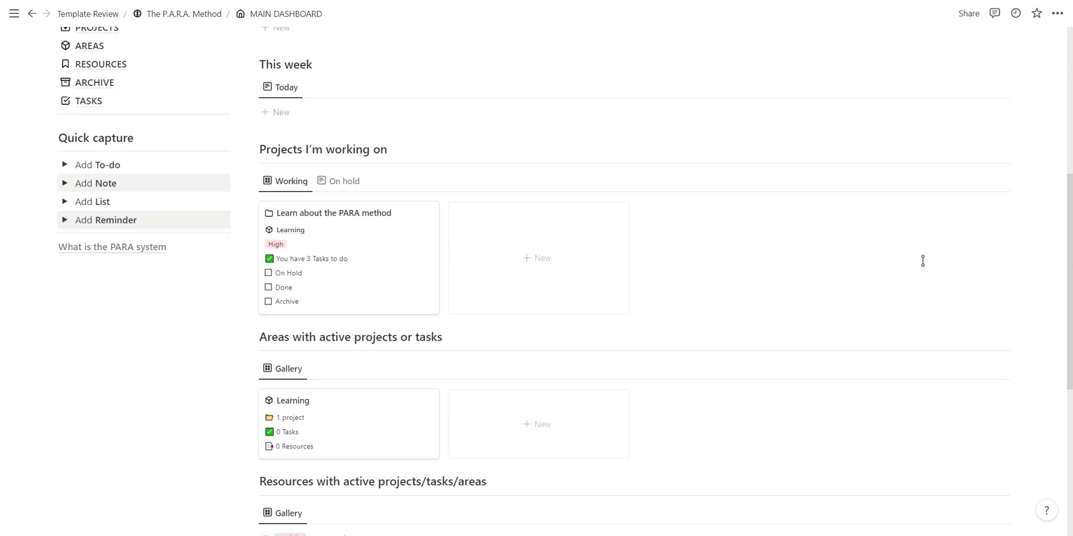
mouse_move(271, 306)
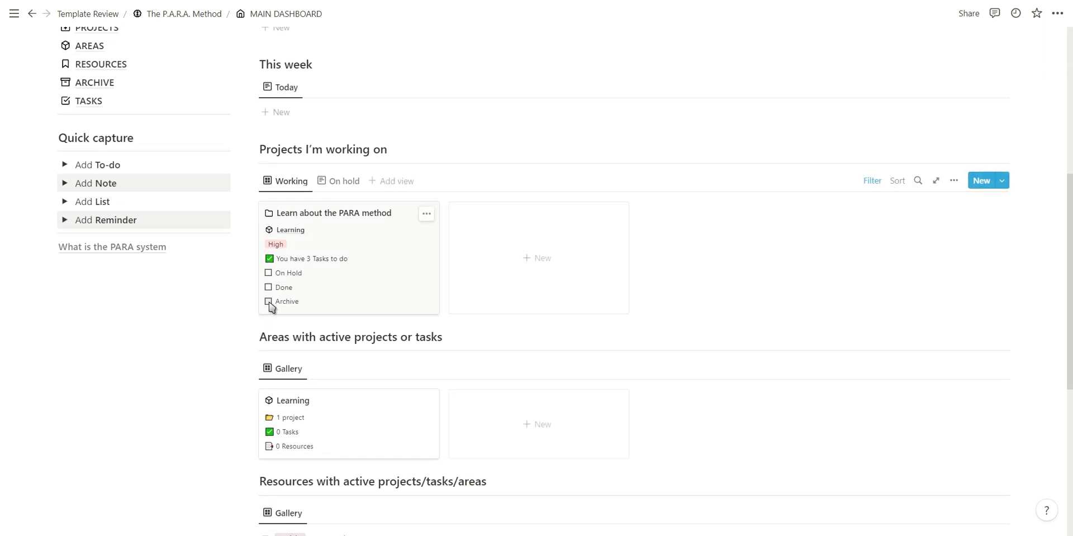
Archive the Learn about the PARA method project and check it under On hold projects
click(270, 302)
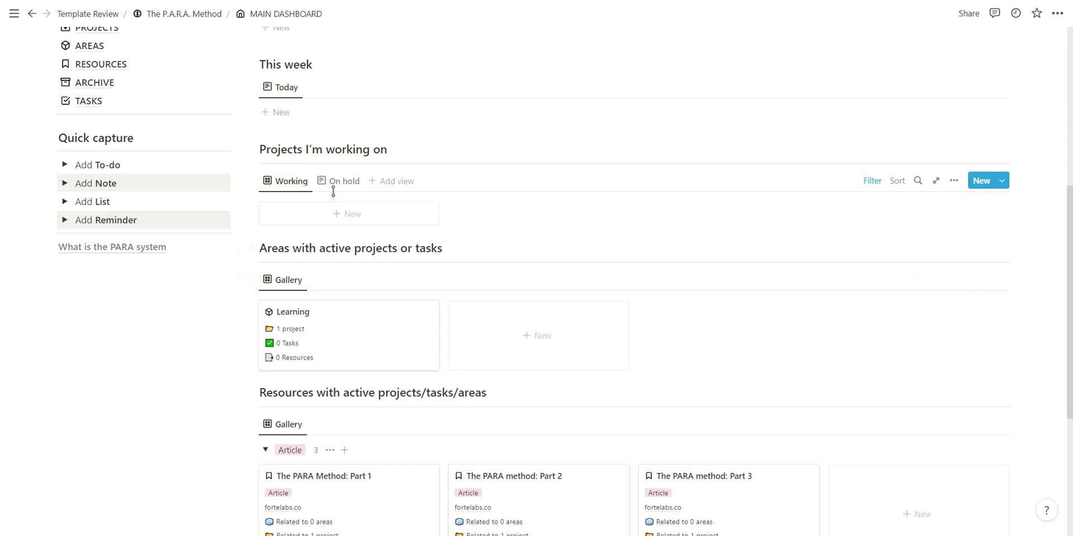
click(343, 181)
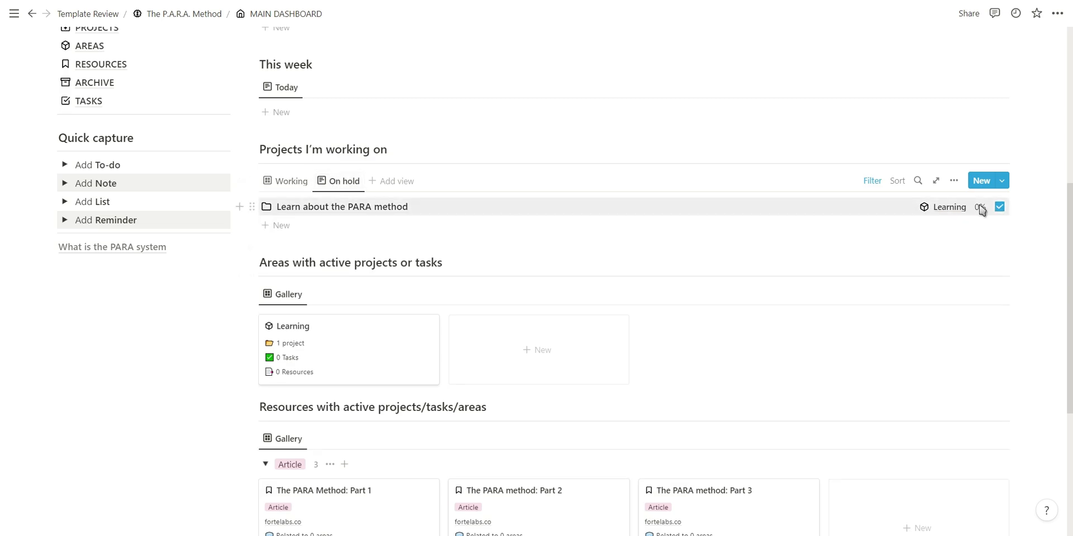
click(289, 181)
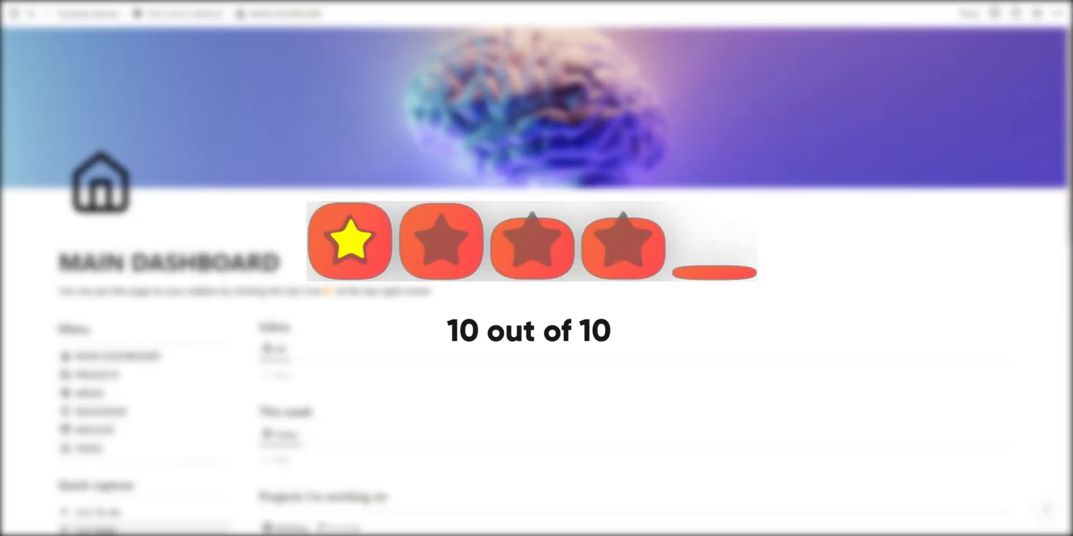
Open the Blog Post Planner template from the PARA dashboard
click(715, 241)
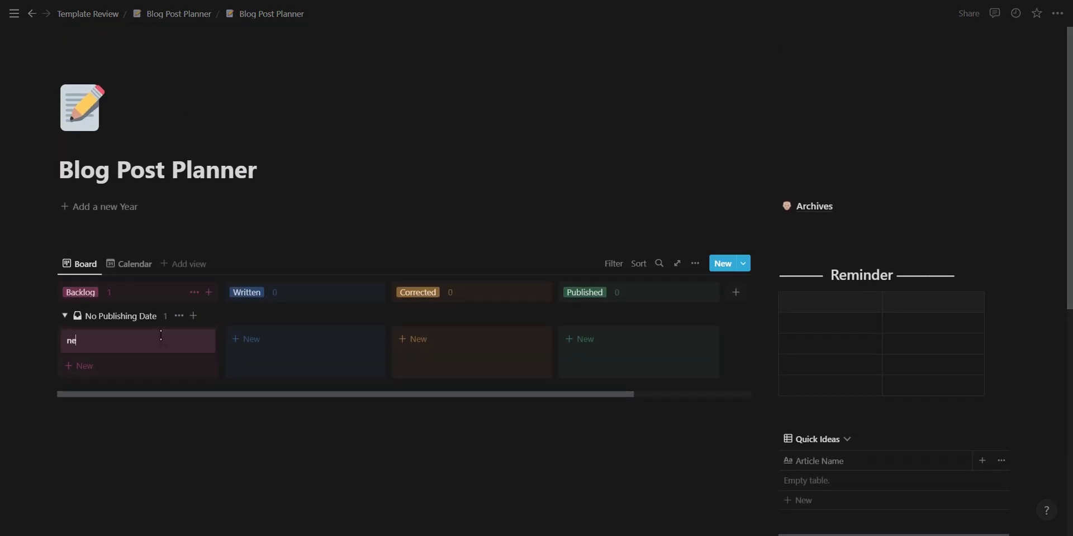
Date the new post June 23, 2022 and collapse the No Publishing Date and June 2022 groups
text(w)
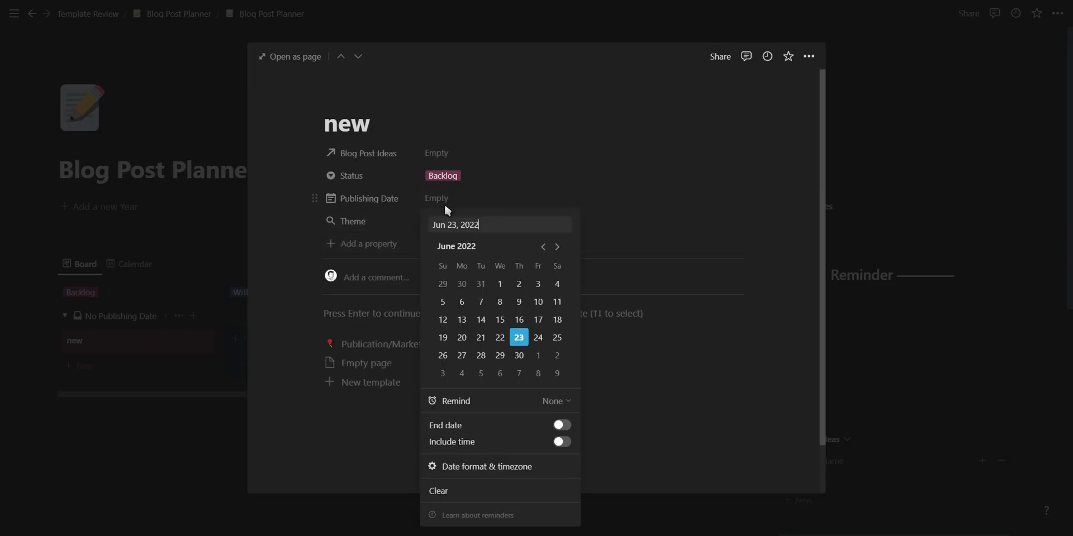
click(517, 338)
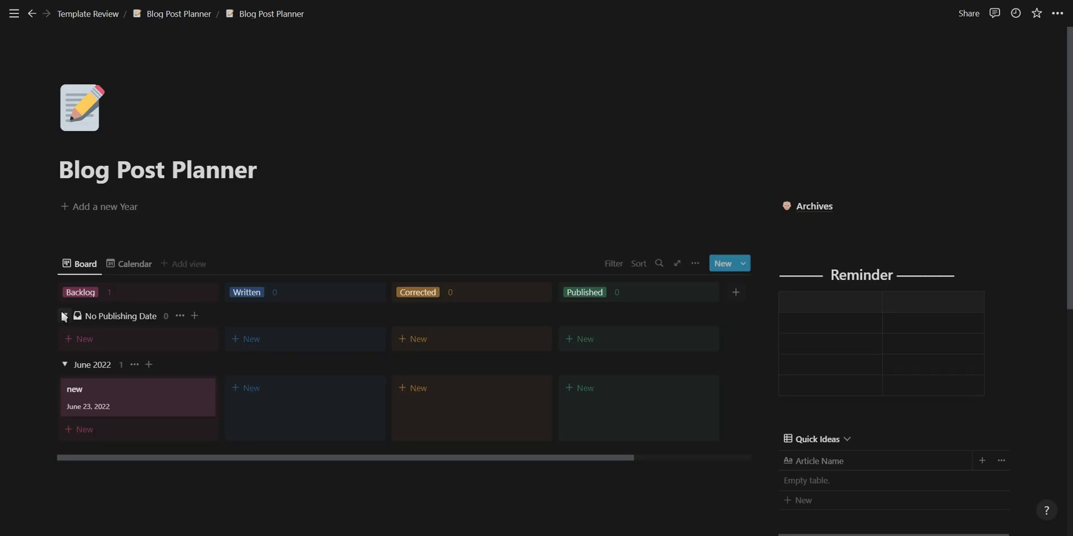
click(64, 316)
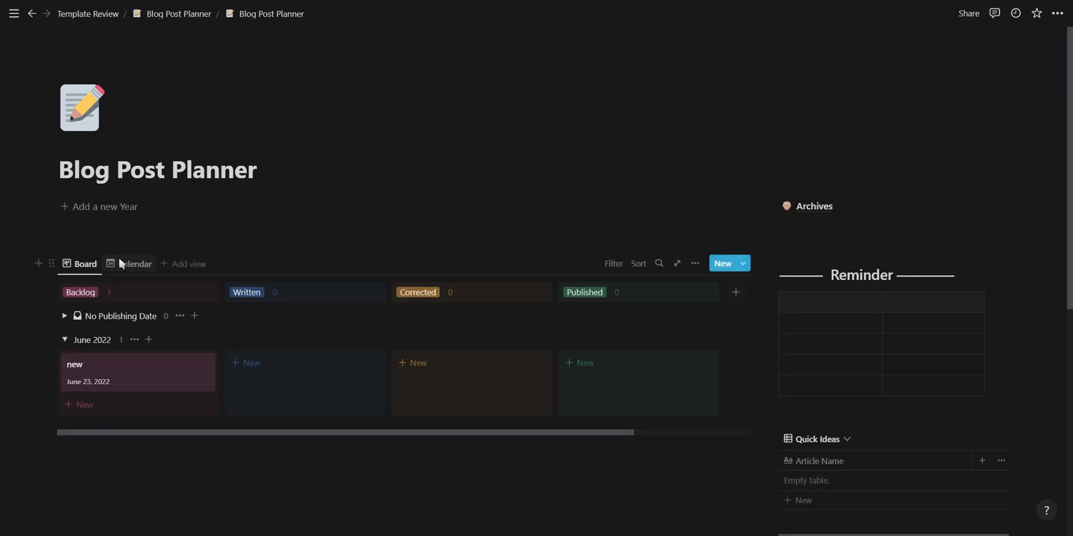
click(134, 264)
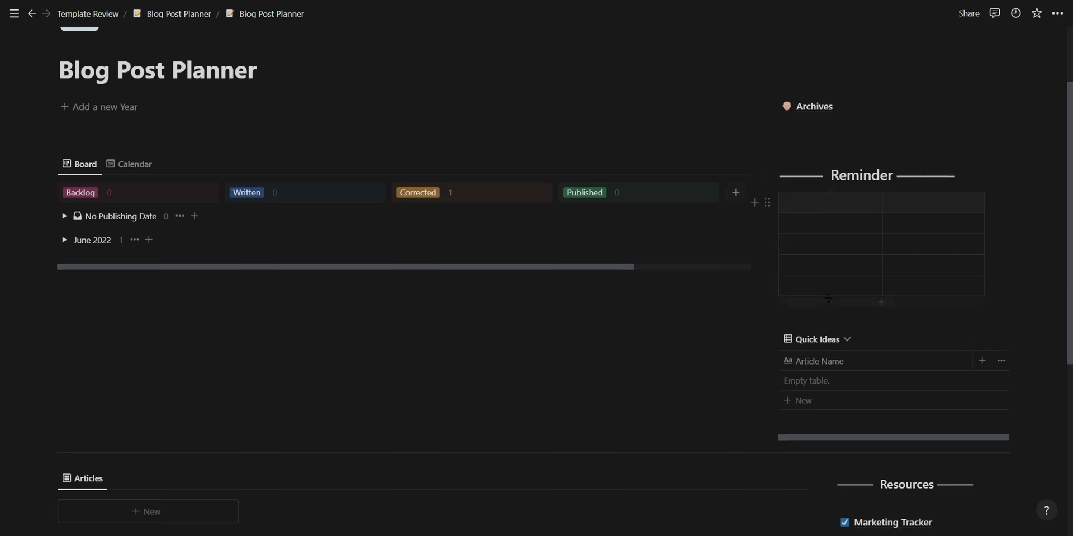
Add a new Articles entry tagged with the Notion theme
click(147, 512)
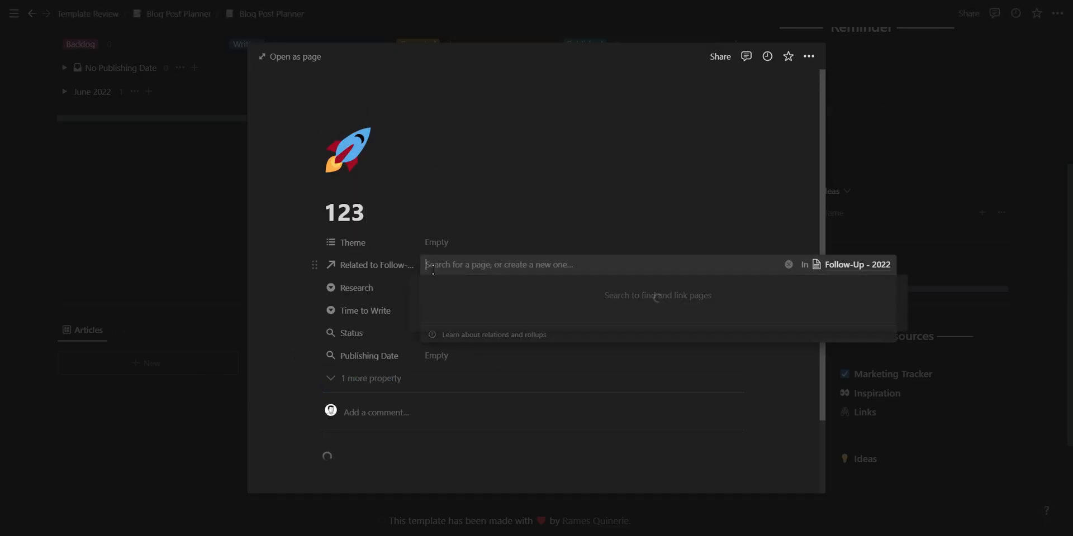
click(437, 243)
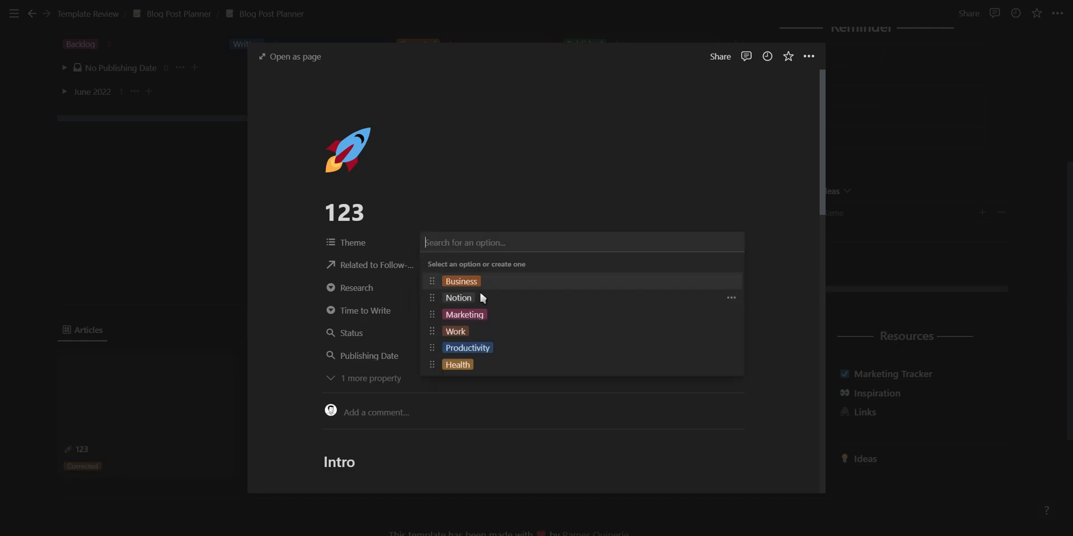
click(878, 393)
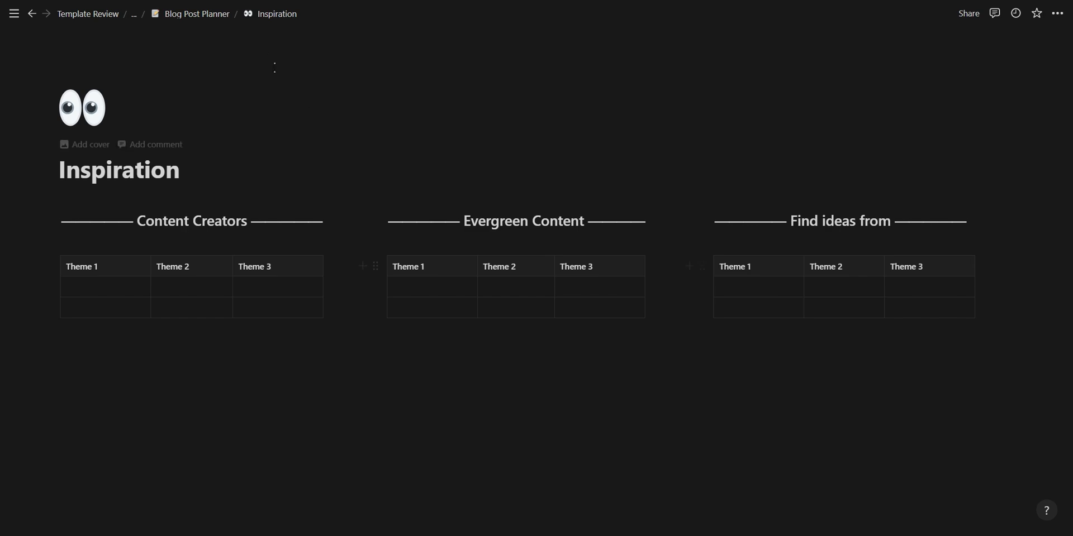
Add a Backlog post named 'new', review its page, and move it to the Written column
click(198, 14)
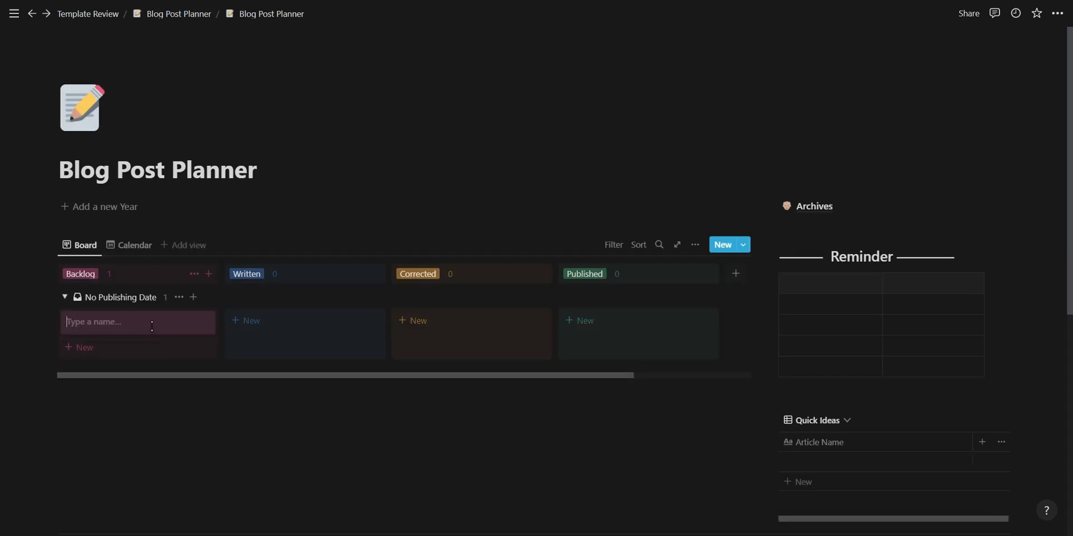
text(new)
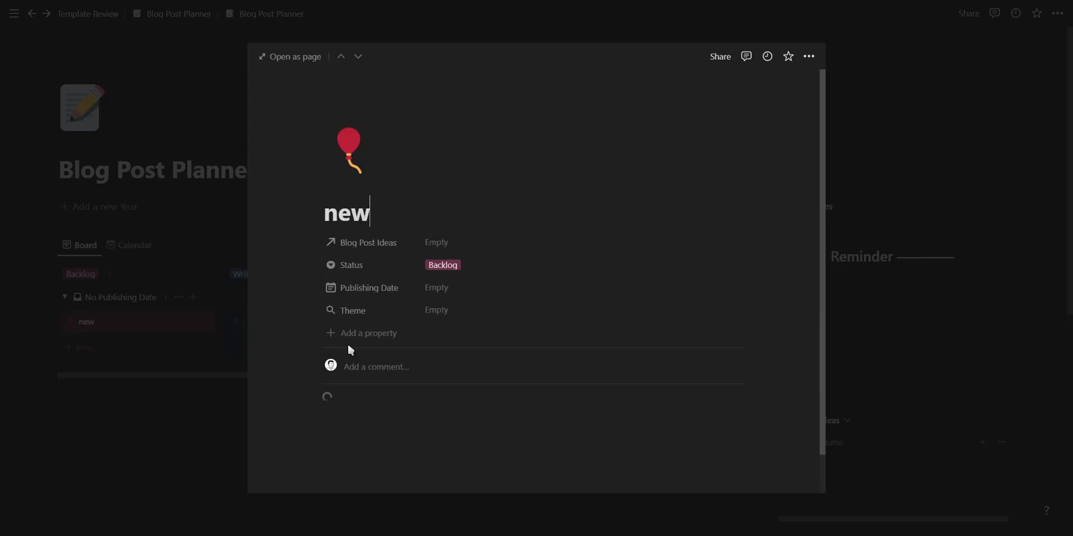
scroll(down, 3)
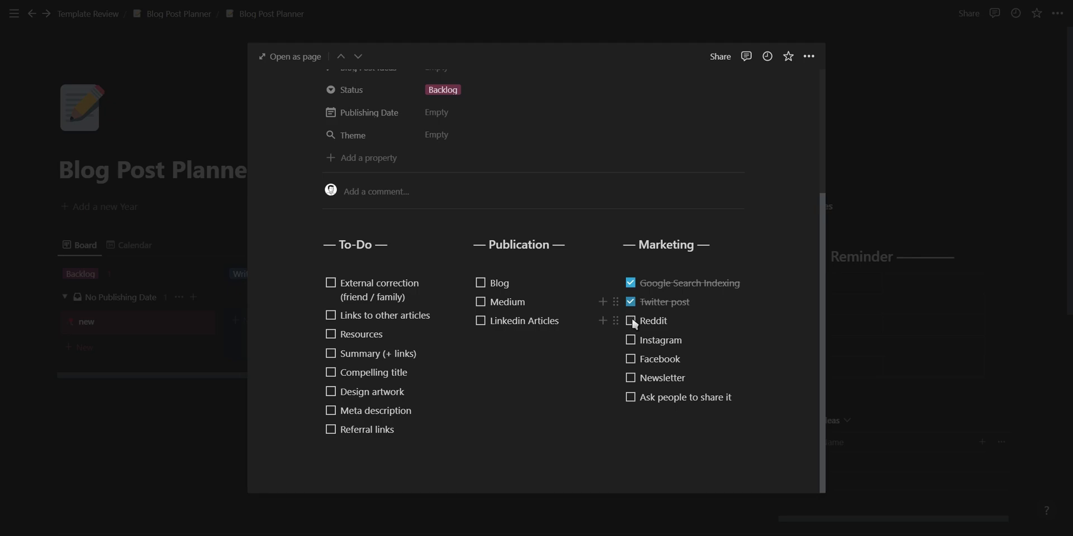
key(Escape)
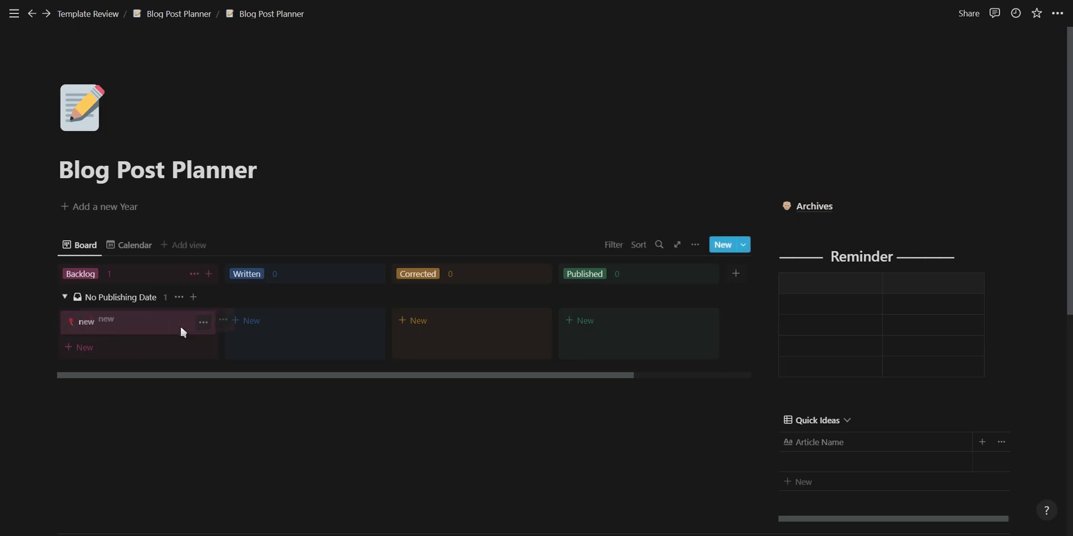
drag(133, 322, 470, 321)
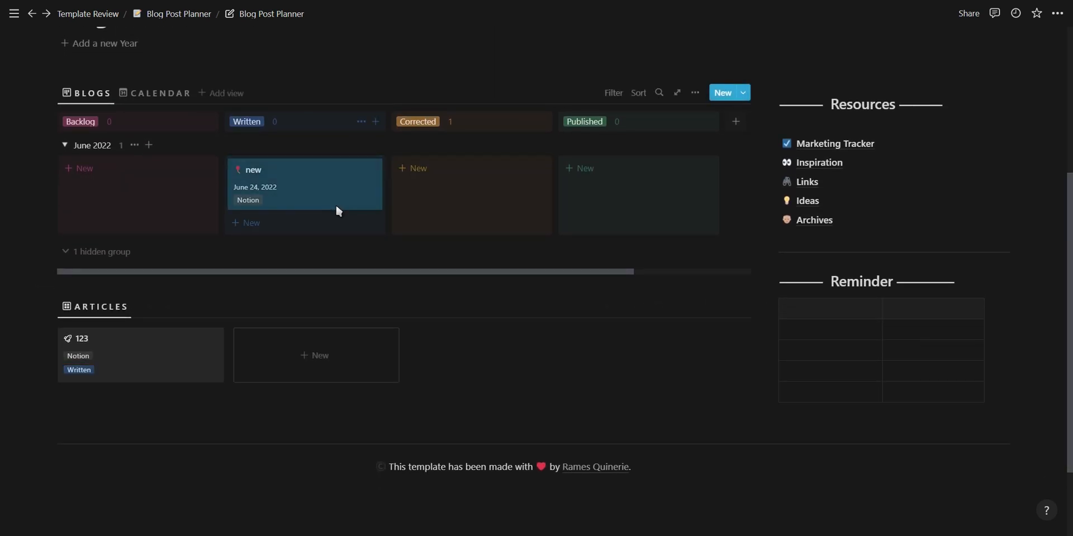
Scroll the blog board to show the 'new' post sitting under Written
scroll(up, 3)
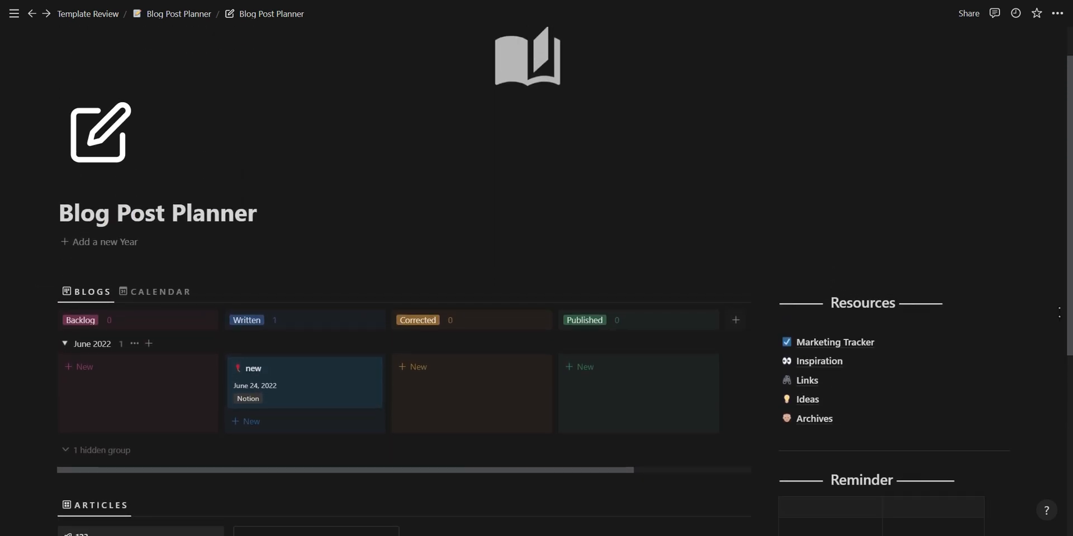